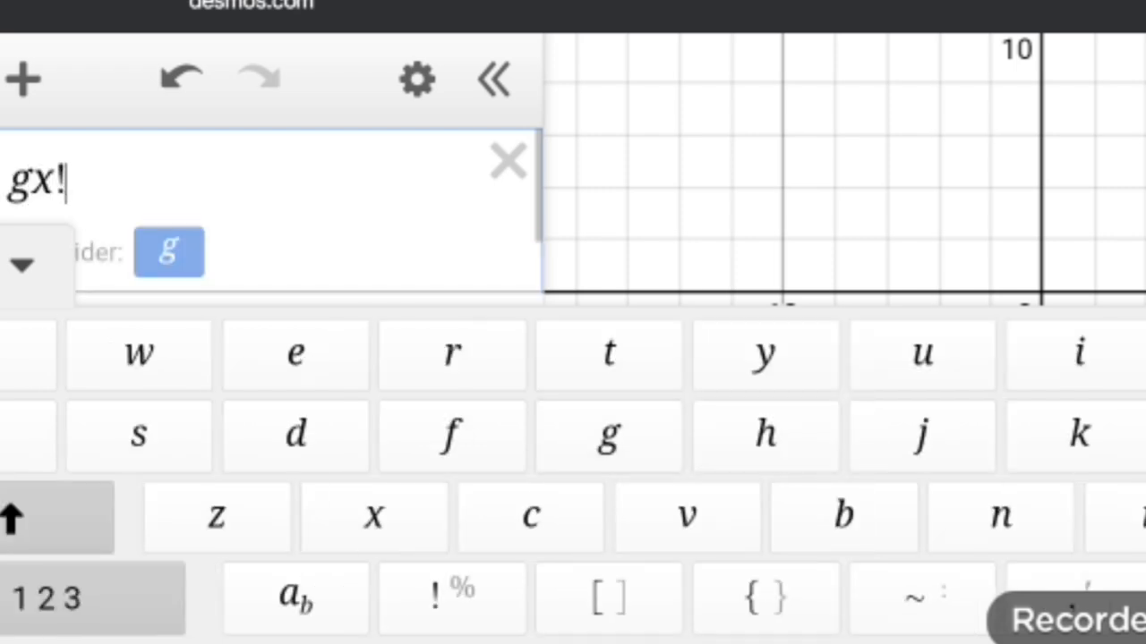
# Add a slider for g to the g·x! expression, starting at 1.
pyautogui.click(168, 252)
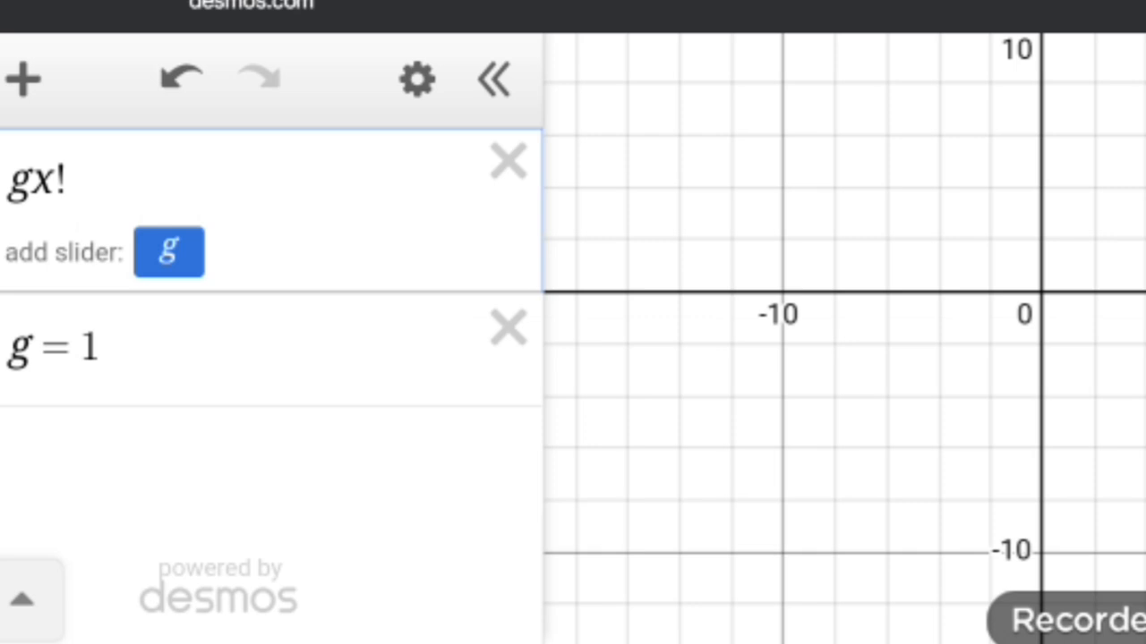
# Sweep the g slider between nearly 10 and about −10, watching the graph change.
pyautogui.click(168, 251)
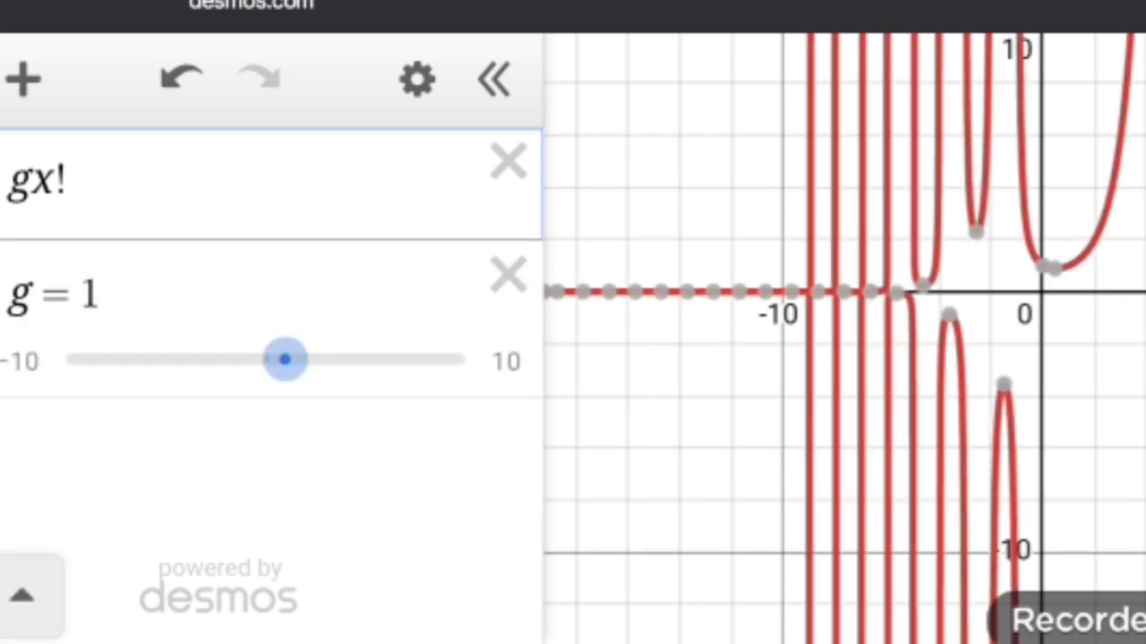
pyautogui.moveTo(285, 359); pyautogui.dragTo(461, 359)
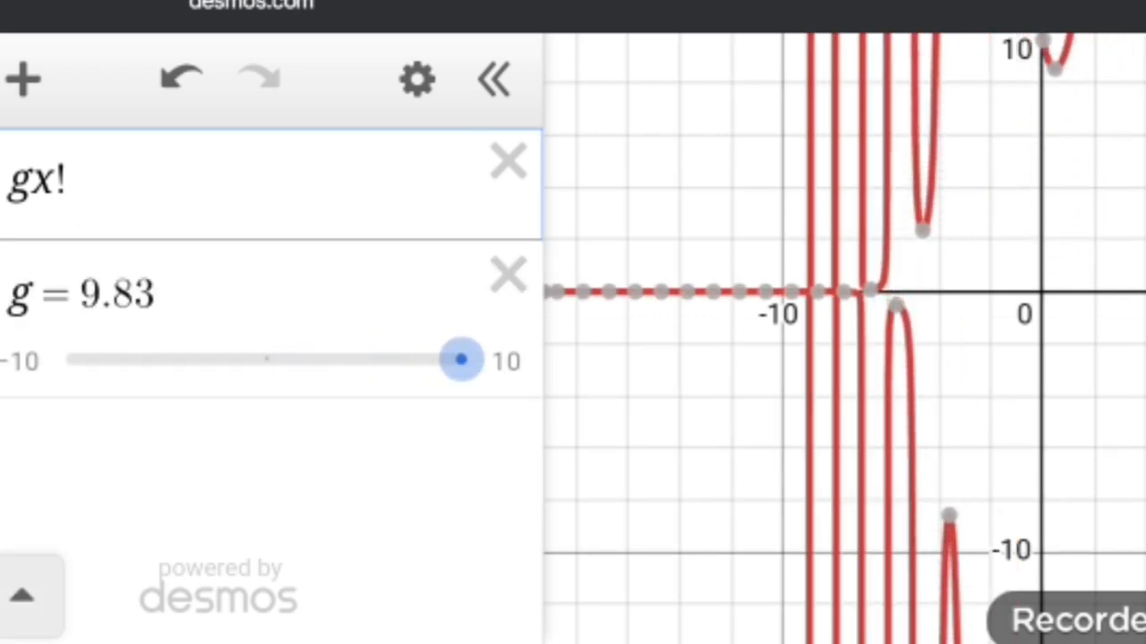
pyautogui.moveTo(461, 359); pyautogui.dragTo(274, 359)
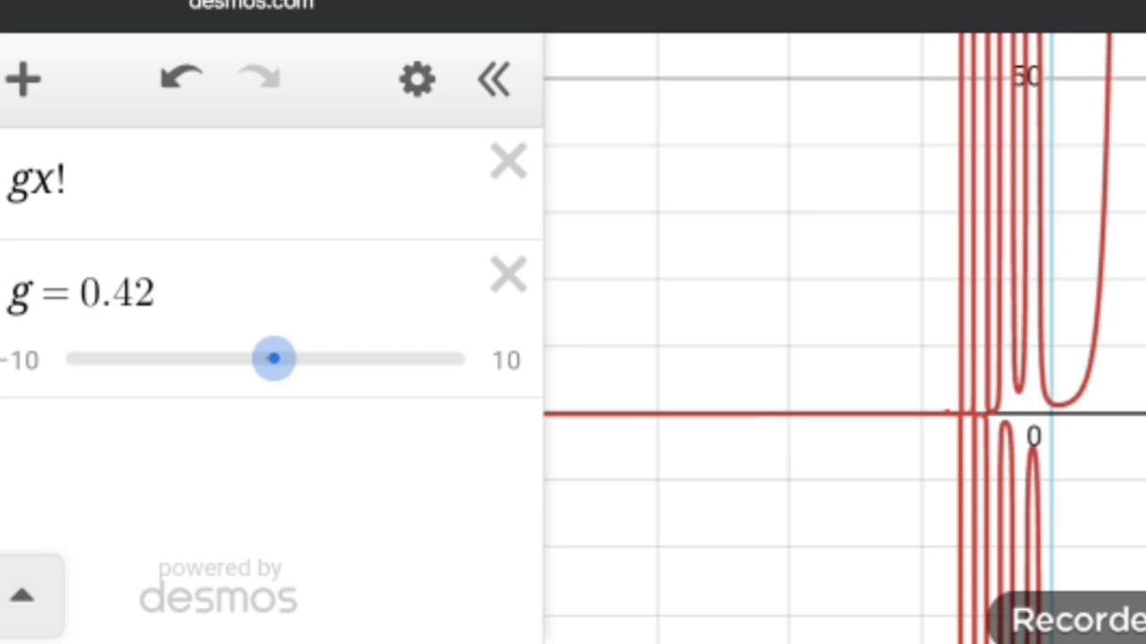
pyautogui.moveTo(273, 359); pyautogui.dragTo(67, 359)
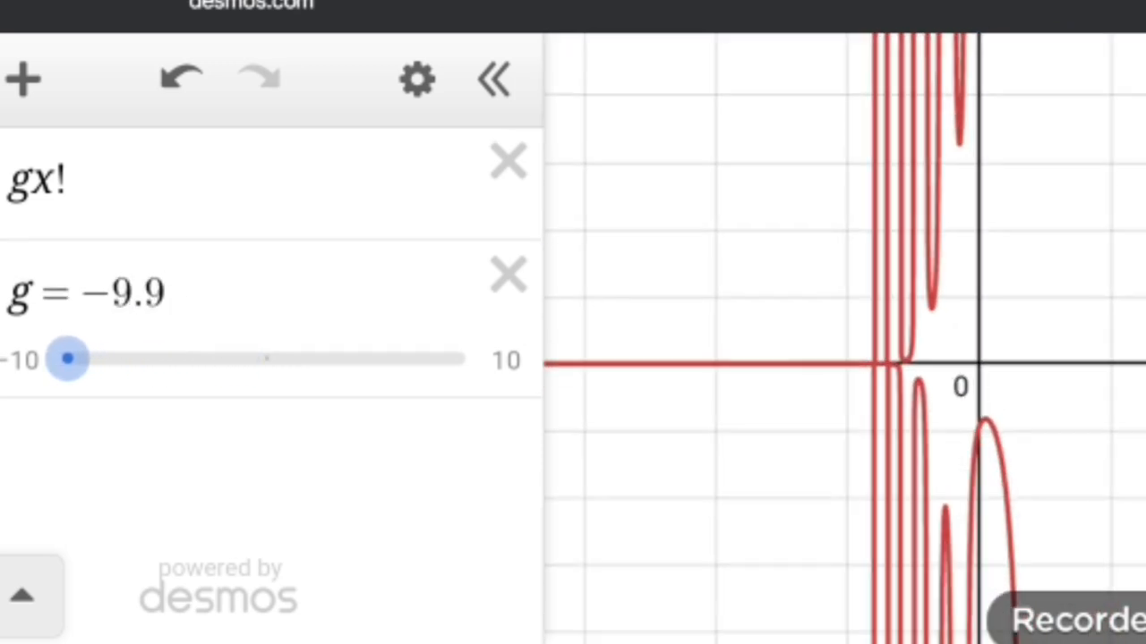
pyautogui.moveTo(67, 358); pyautogui.dragTo(259, 358)
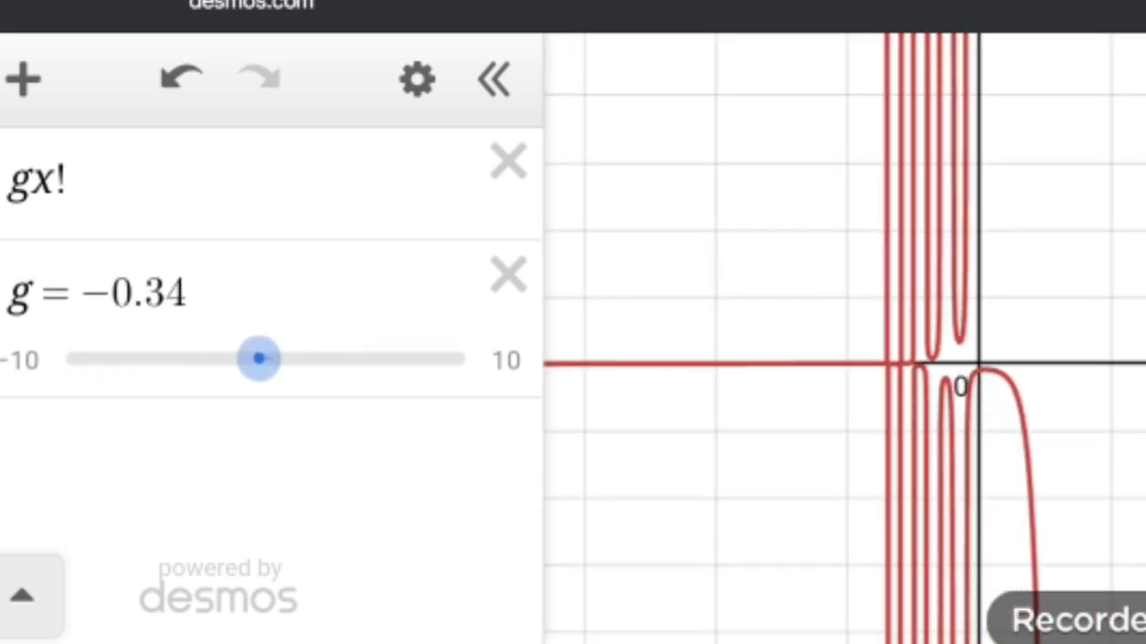
pyautogui.moveTo(260, 358); pyautogui.dragTo(457, 358)
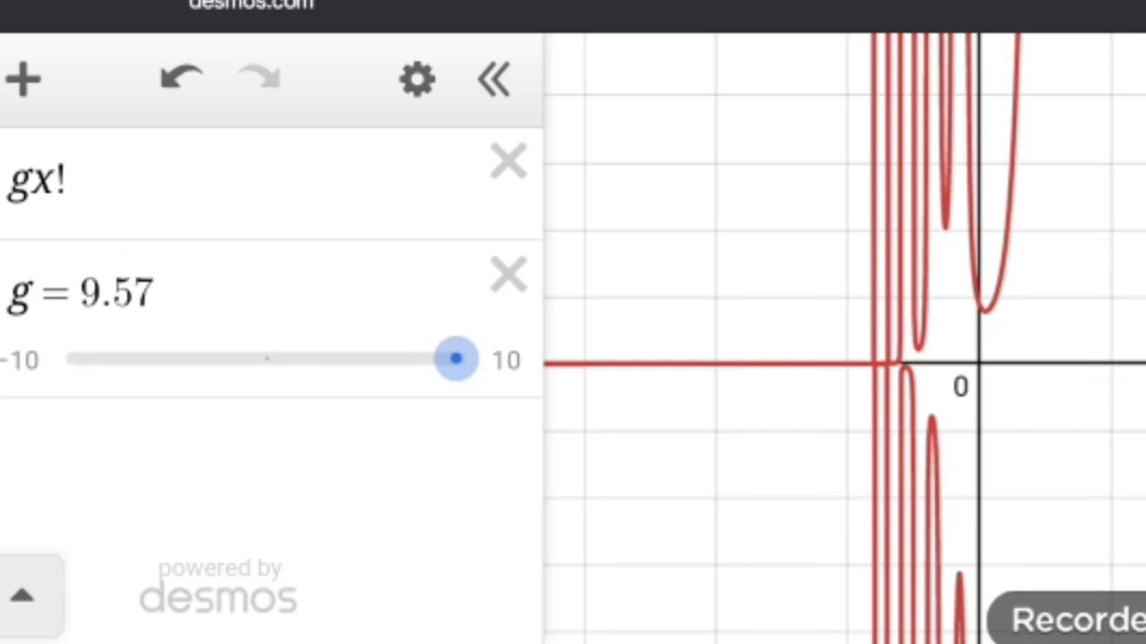
pyautogui.moveTo(457, 359); pyautogui.dragTo(274, 358)
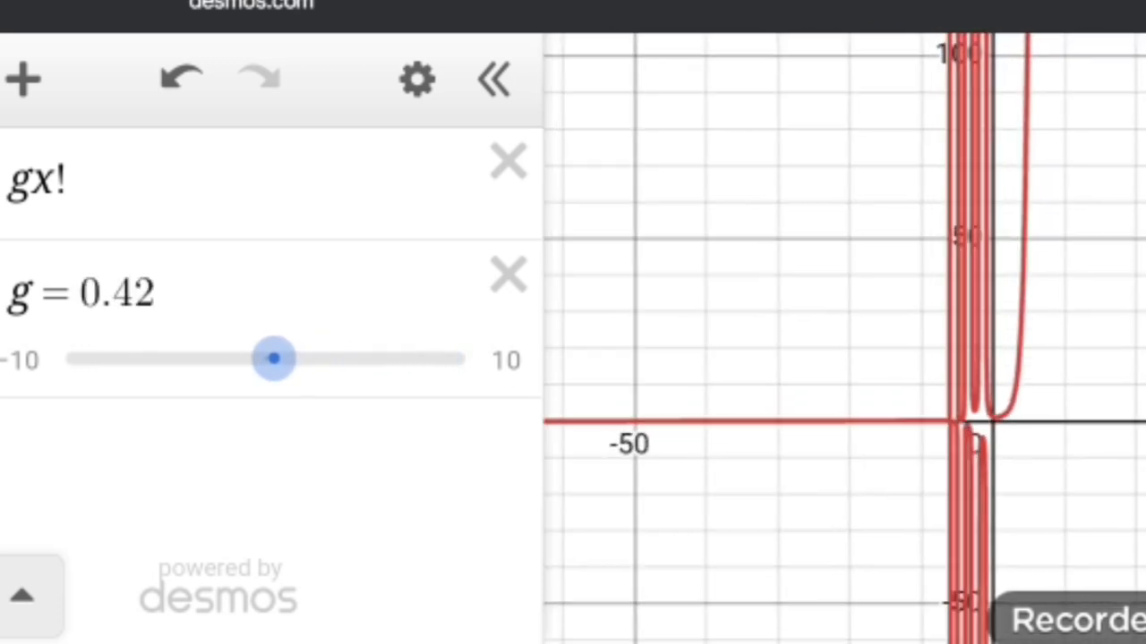
# Lower g once more, then enter qz₅x as a new line with q and z₅ sliders.
pyautogui.moveTo(274, 358); pyautogui.dragTo(75, 359)
pyautogui.write('qz')
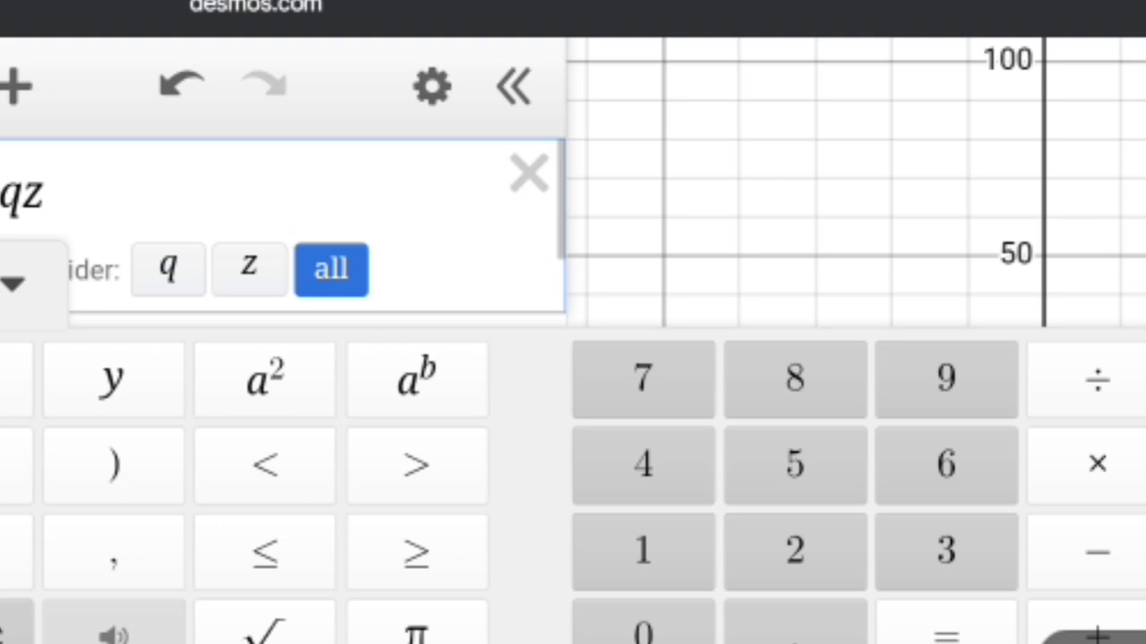
pyautogui.write('5')
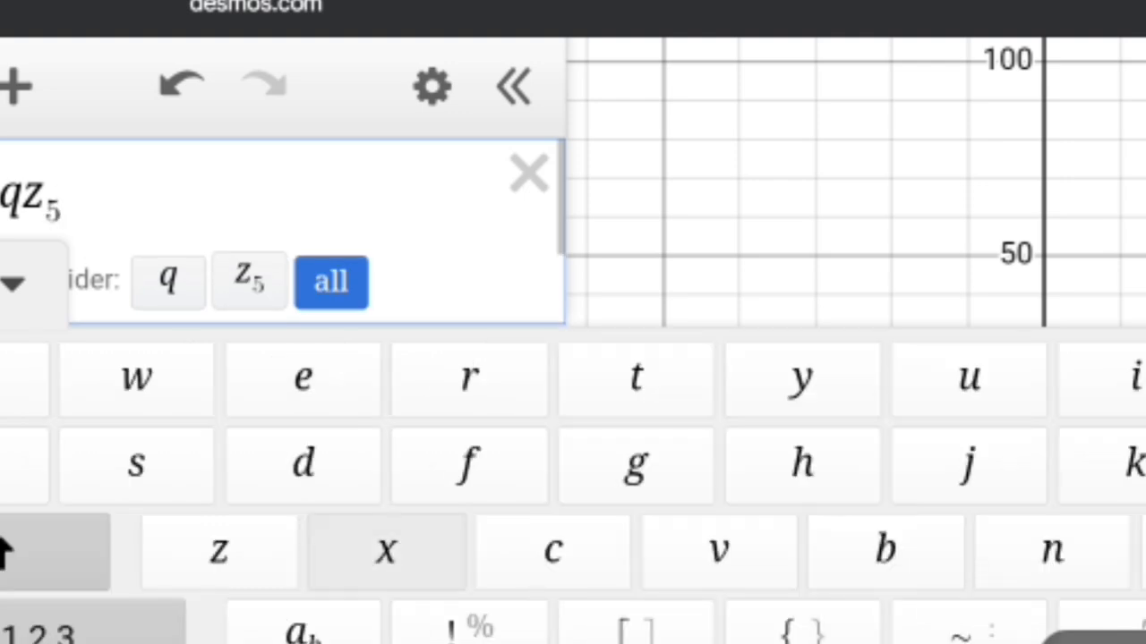
pyautogui.write('x')
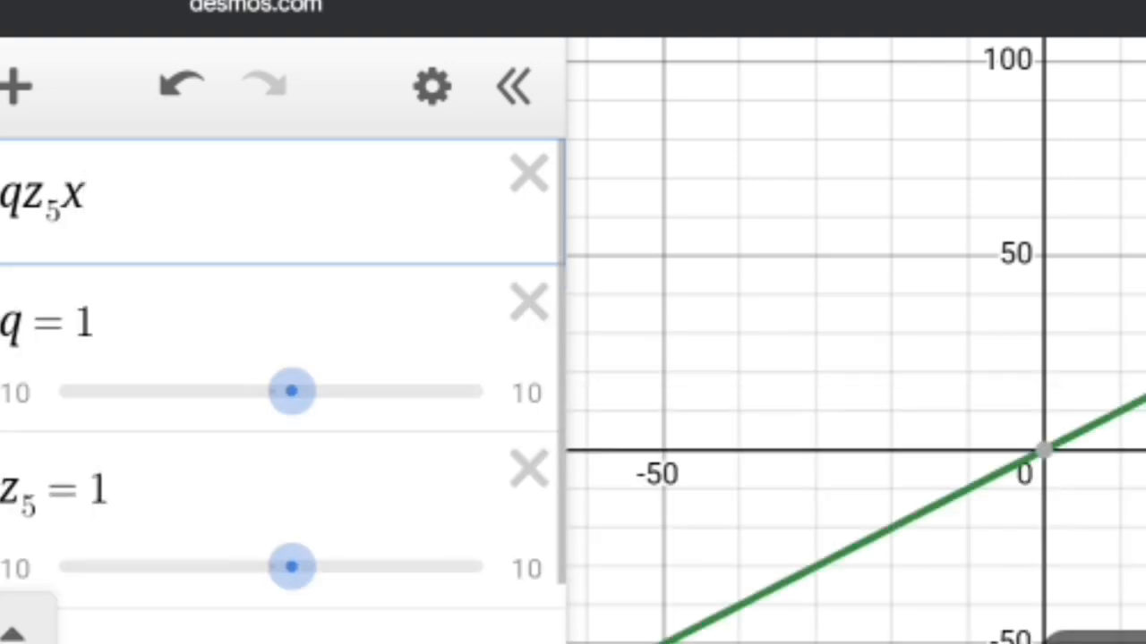
# Sweep q and z₅ through positive and negative values, zooming and panning to follow the line.
pyautogui.moveTo(291, 392); pyautogui.dragTo(418, 392)
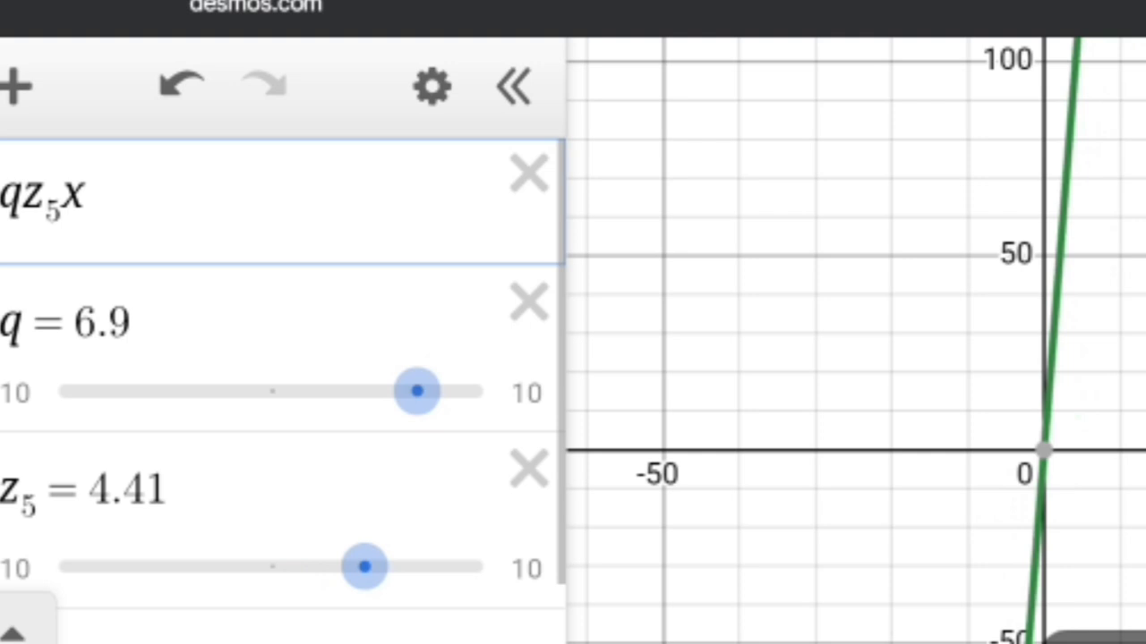
pyautogui.moveTo(416, 392); pyautogui.dragTo(336, 392)
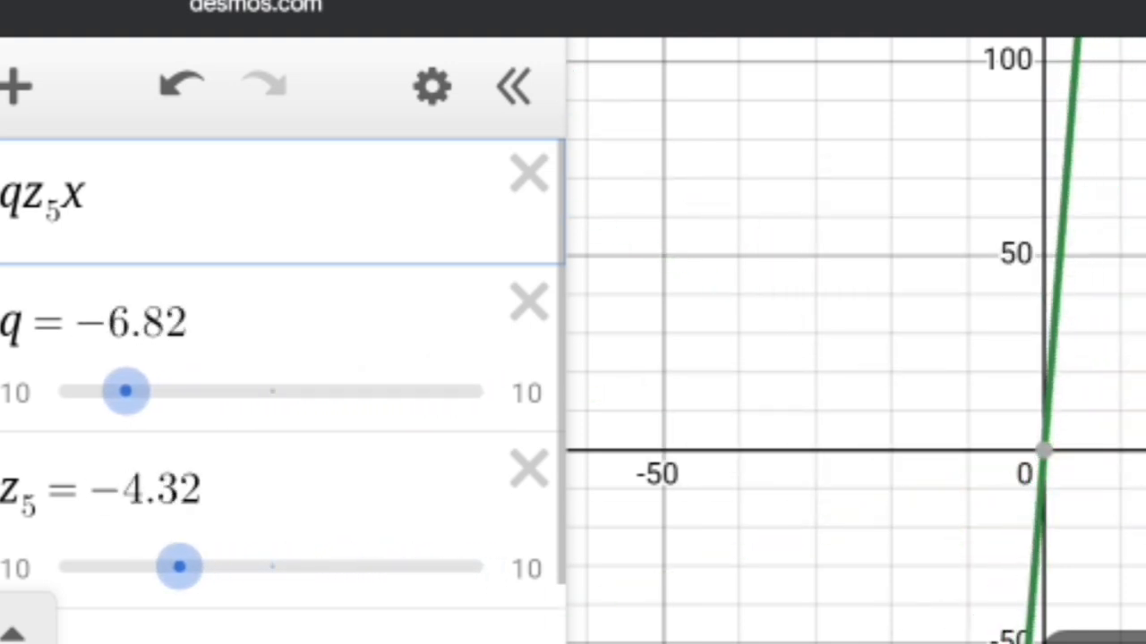
pyautogui.moveTo(125, 391); pyautogui.dragTo(195, 391)
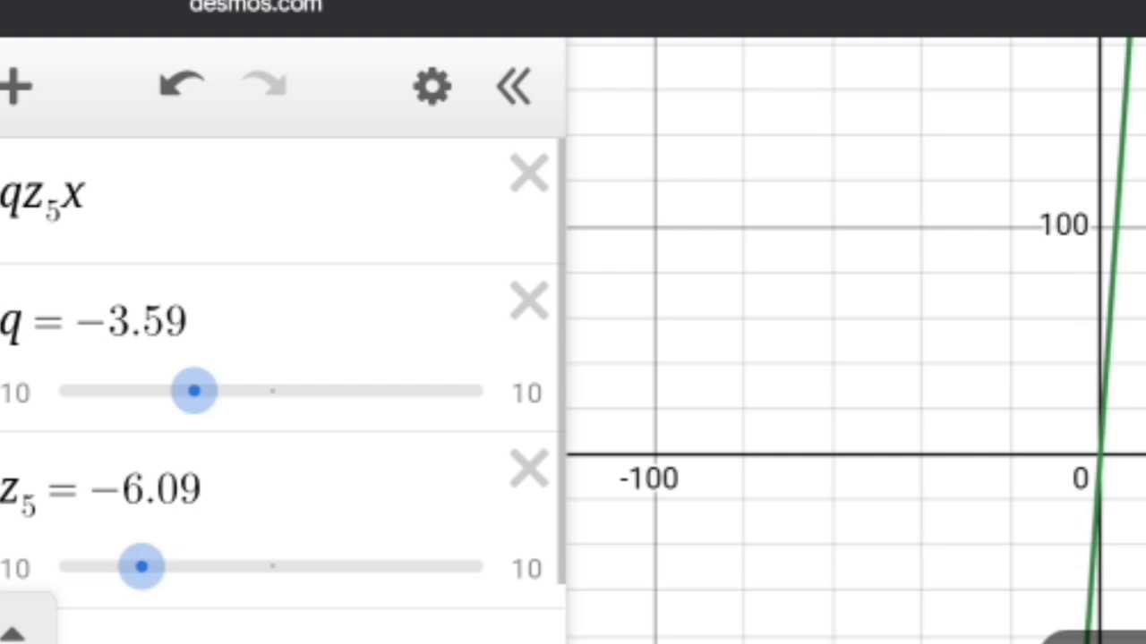
pyautogui.moveTo(195, 391); pyautogui.dragTo(403, 391)
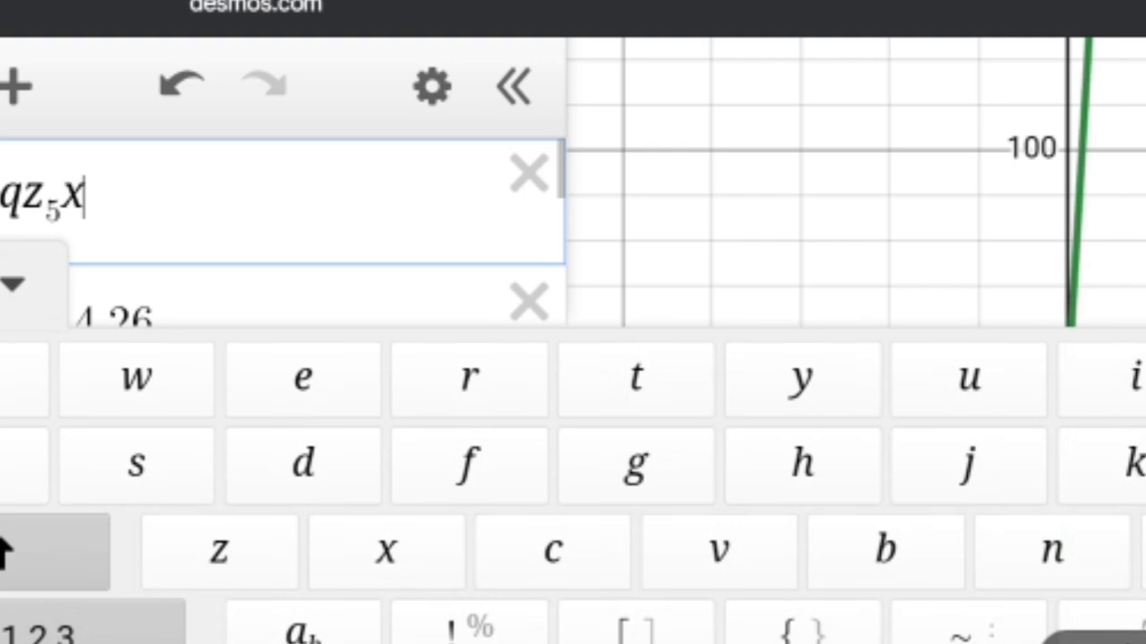
# Append another x so the expression becomes qz₅xx, a narrow parabola.
pyautogui.click(386, 550)
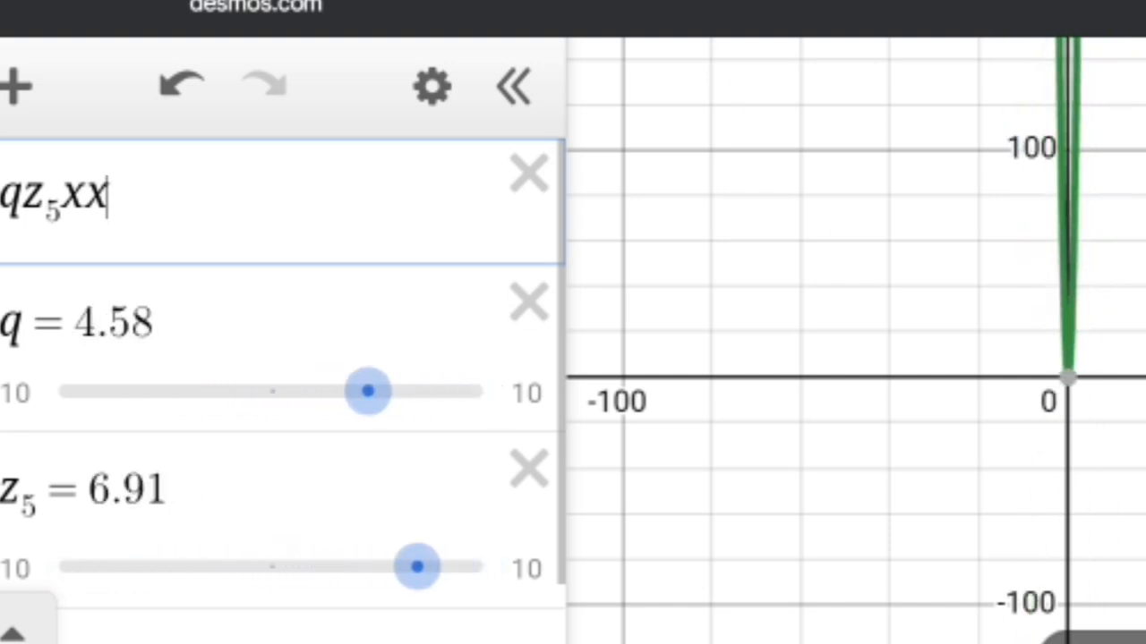
# Open and dismiss q's animation settings, push q to 10, and vary the other slider.
pyautogui.moveTo(367, 391); pyautogui.dragTo(156, 391)
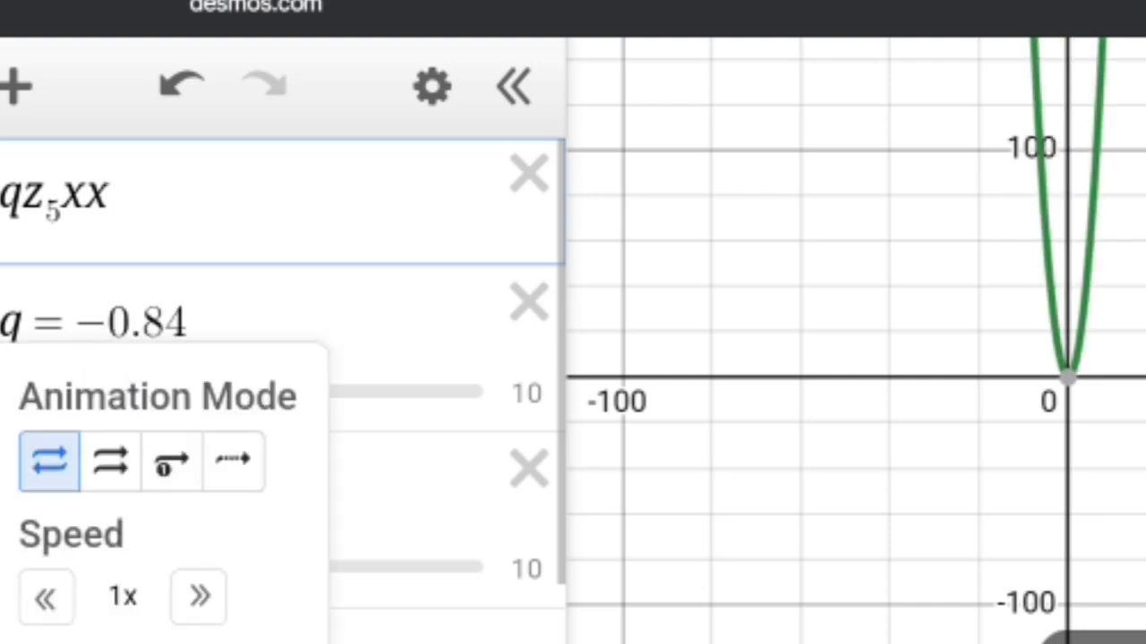
pyautogui.moveTo(358, 567); pyautogui.dragTo(470, 566)
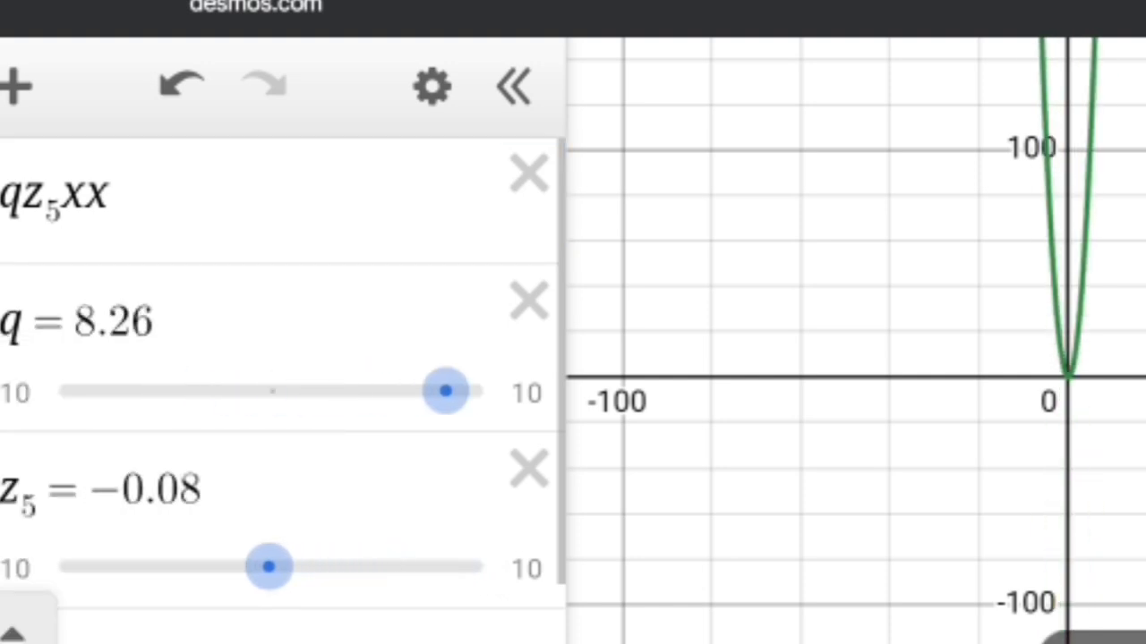
pyautogui.moveTo(270, 566); pyautogui.dragTo(70, 567)
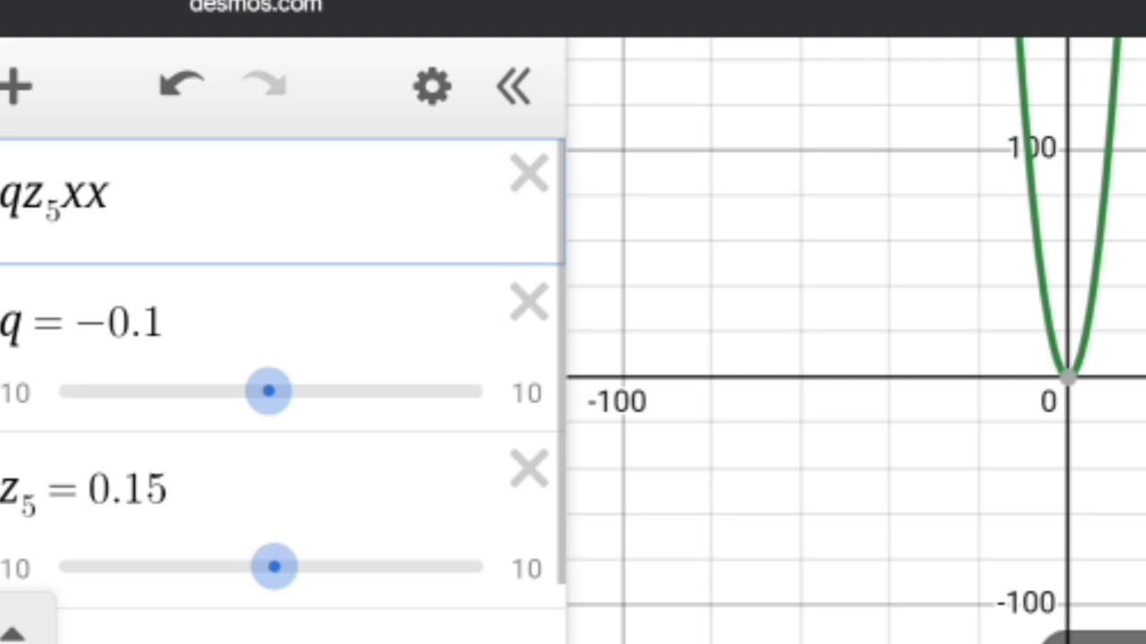
pyautogui.moveTo(268, 391); pyautogui.dragTo(483, 391)
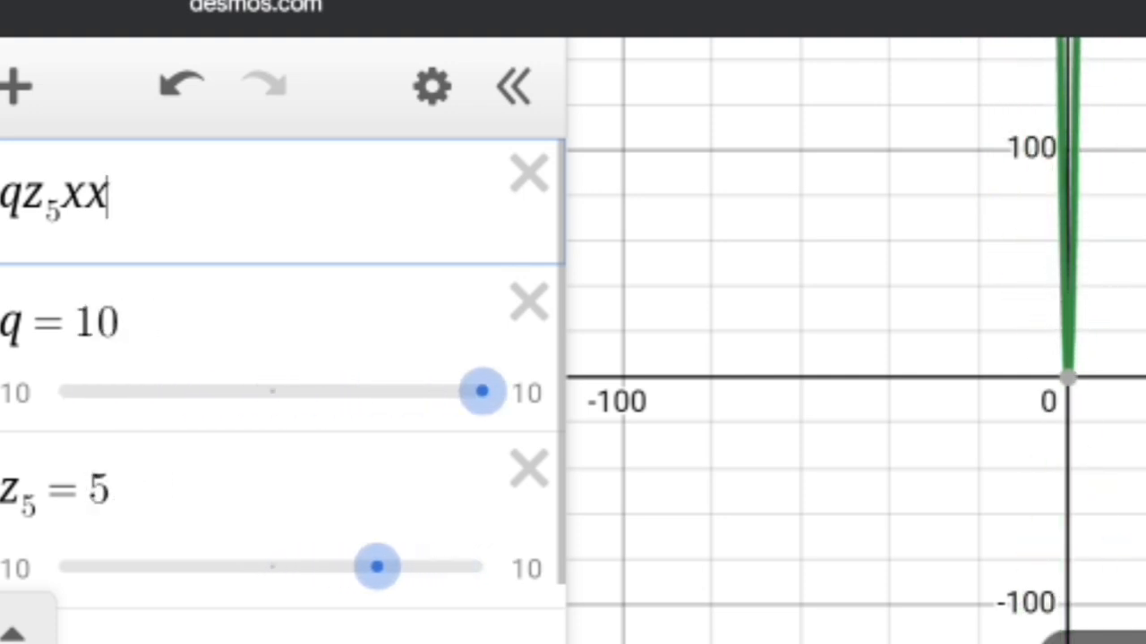
pyautogui.moveTo(376, 566); pyautogui.dragTo(152, 567)
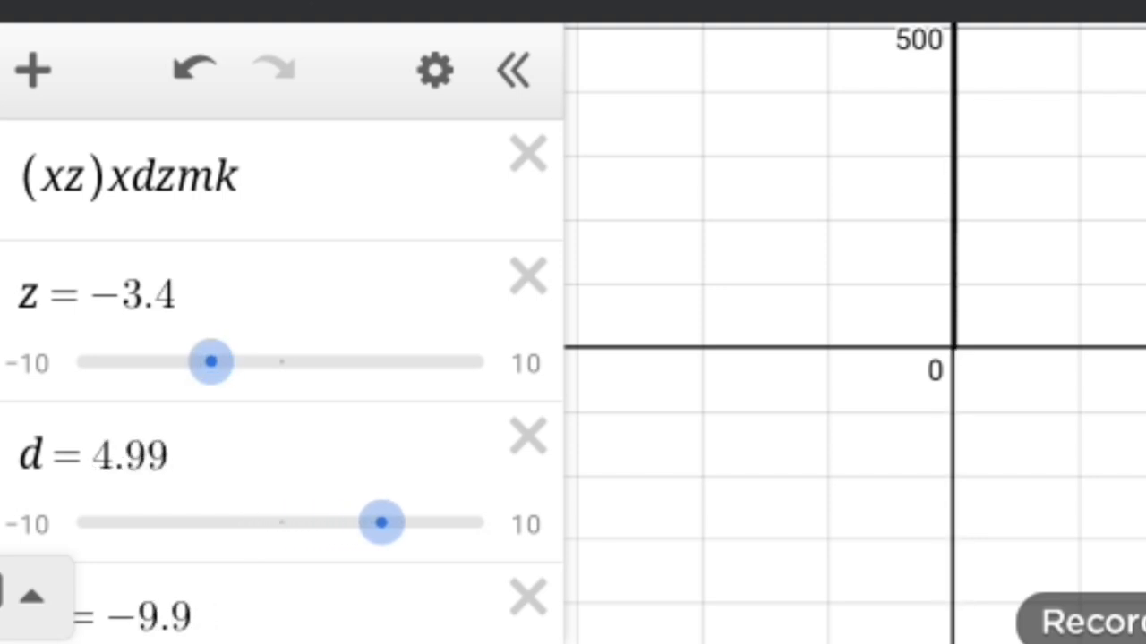
# Drop d to about −5 and sweep z across its range, flipping the parabola's direction.
pyautogui.moveTo(385, 523); pyautogui.dragTo(391, 523)
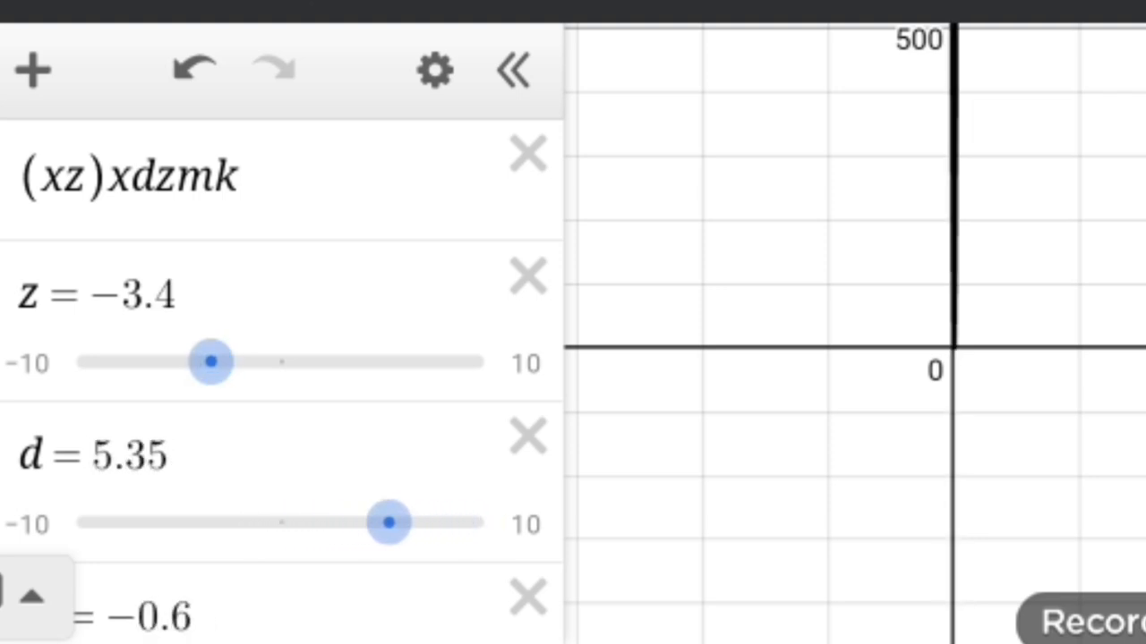
pyautogui.moveTo(389, 524); pyautogui.dragTo(177, 524)
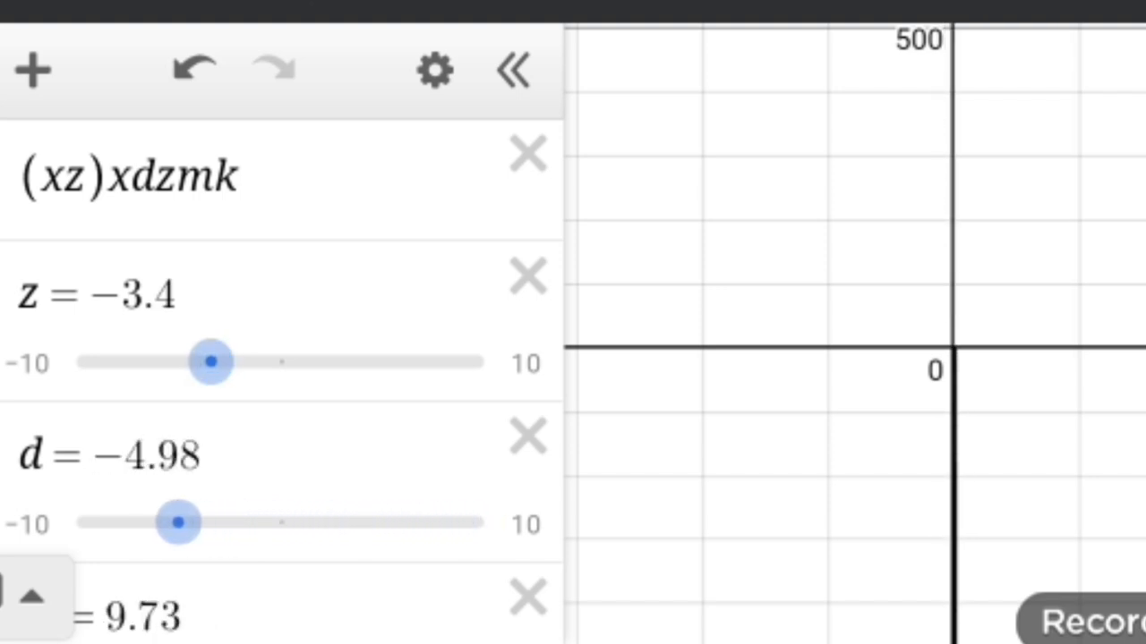
pyautogui.moveTo(211, 361); pyautogui.dragTo(296, 360)
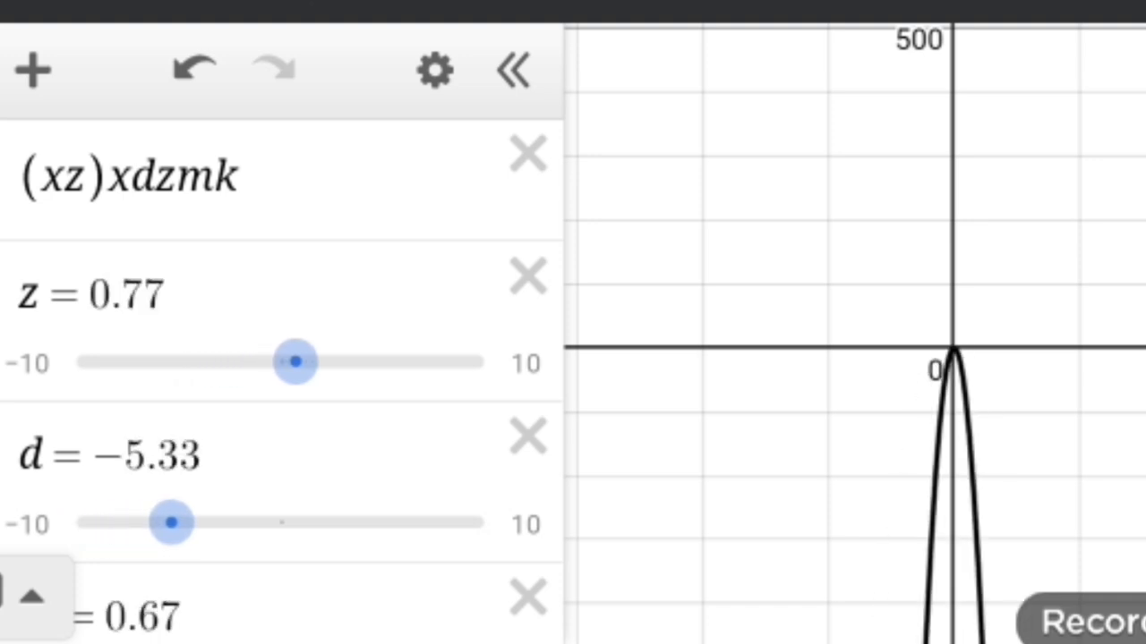
pyautogui.moveTo(296, 361); pyautogui.dragTo(473, 362)
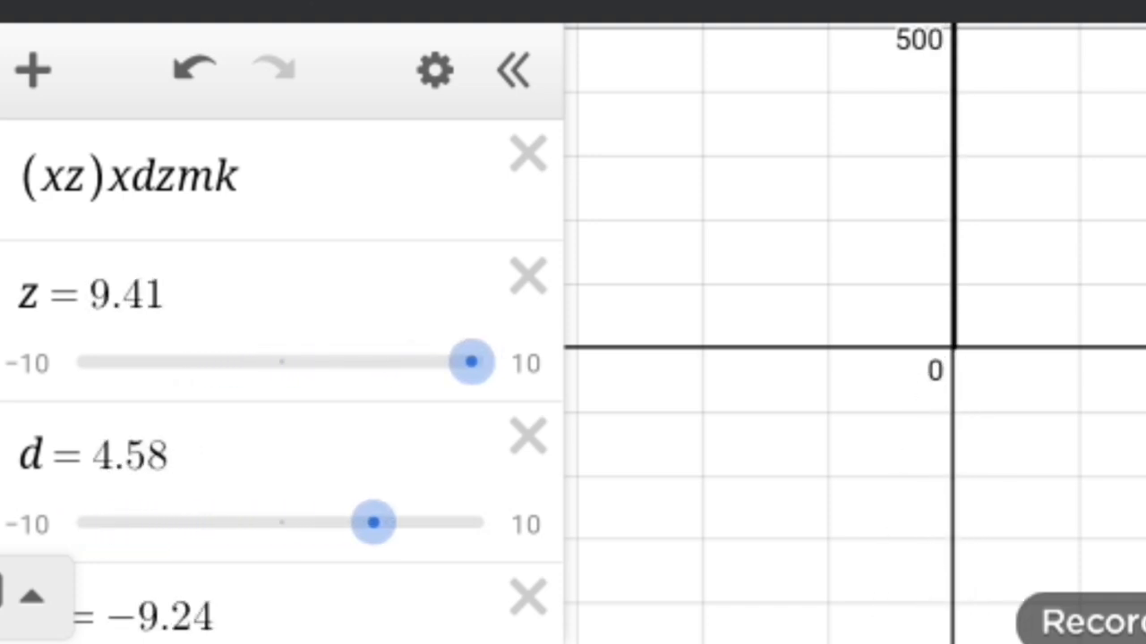
pyautogui.moveTo(472, 362); pyautogui.dragTo(271, 361)
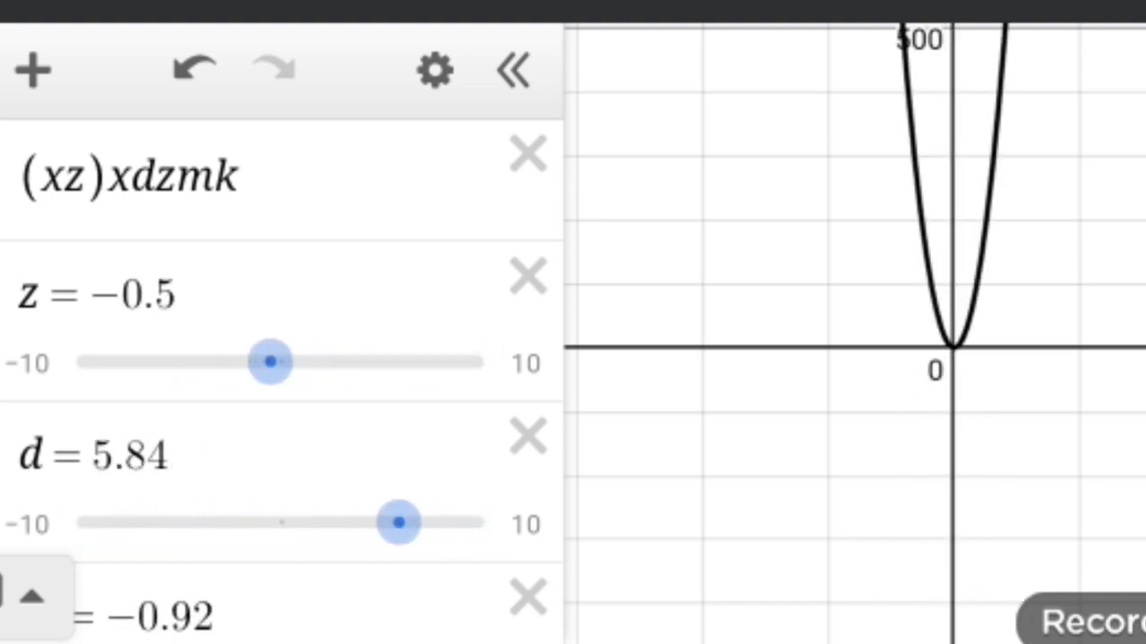
pyautogui.moveTo(271, 361); pyautogui.dragTo(86, 361)
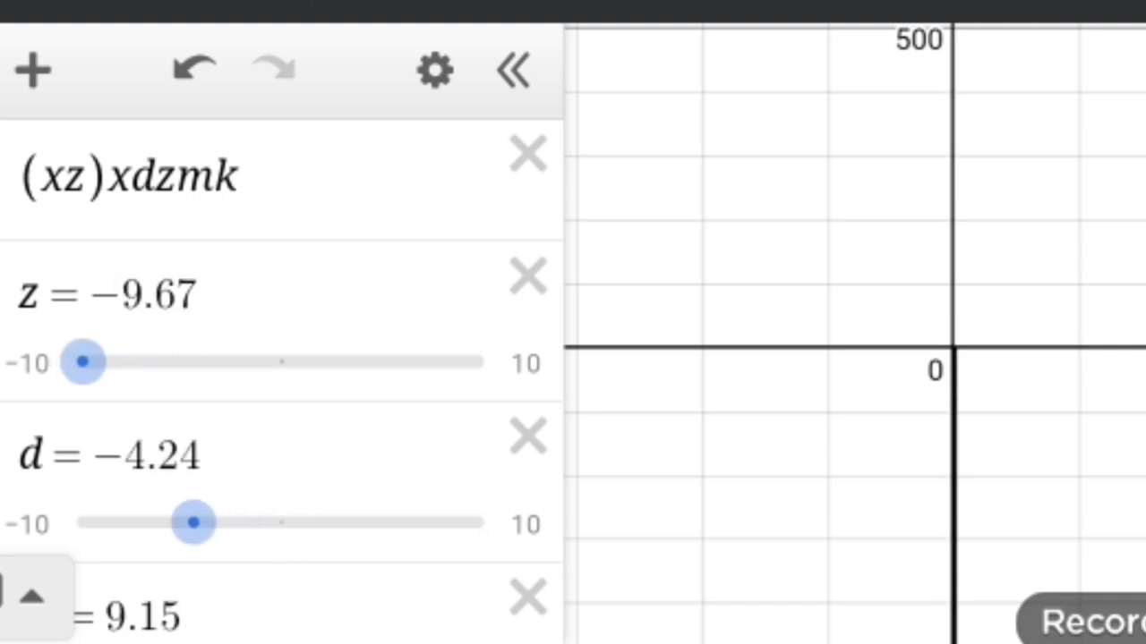
pyautogui.moveTo(83, 362); pyautogui.dragTo(289, 361)
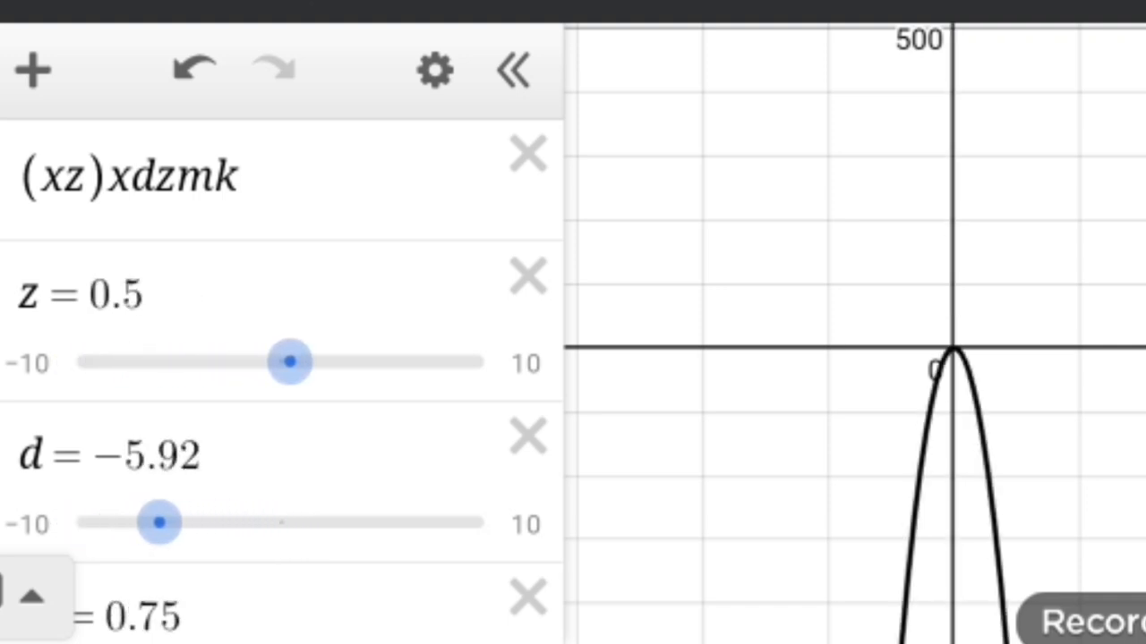
pyautogui.moveTo(291, 362); pyautogui.dragTo(483, 362)
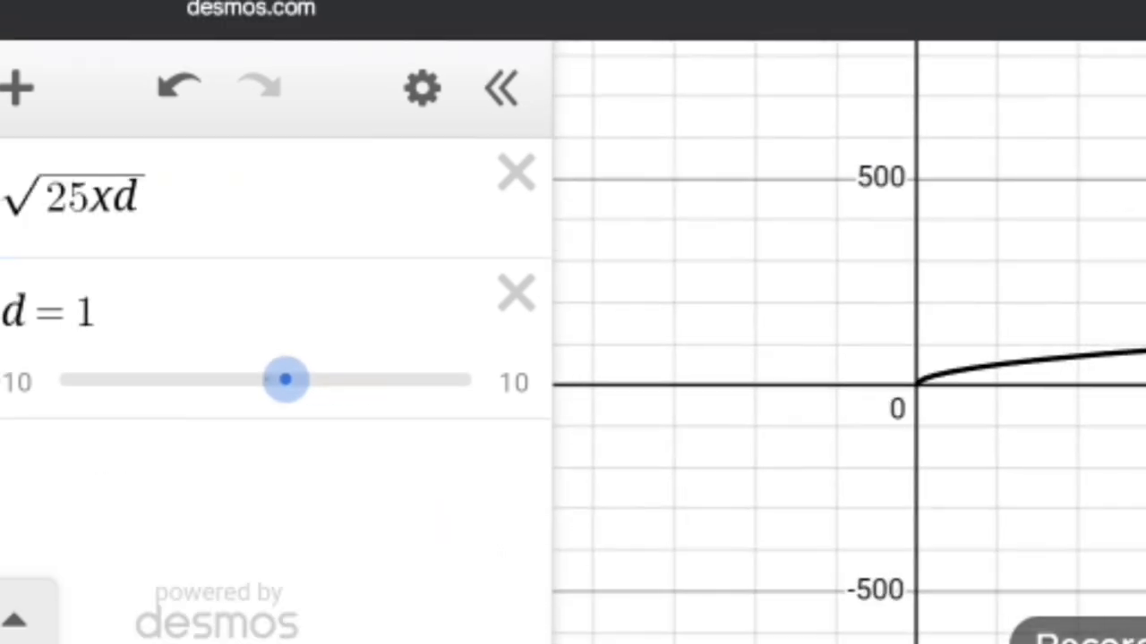
# Raise d, then lower it to about −8.5 so √(25xd) extends left.
pyautogui.moveTo(285, 380); pyautogui.dragTo(297, 380)
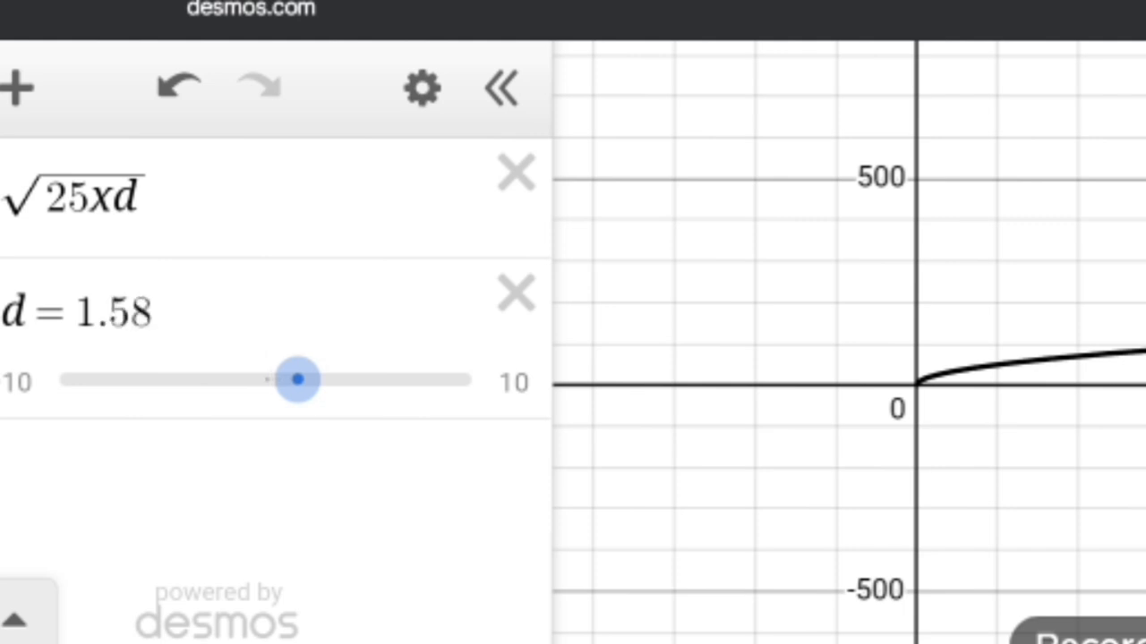
pyautogui.moveTo(297, 380); pyautogui.dragTo(437, 380)
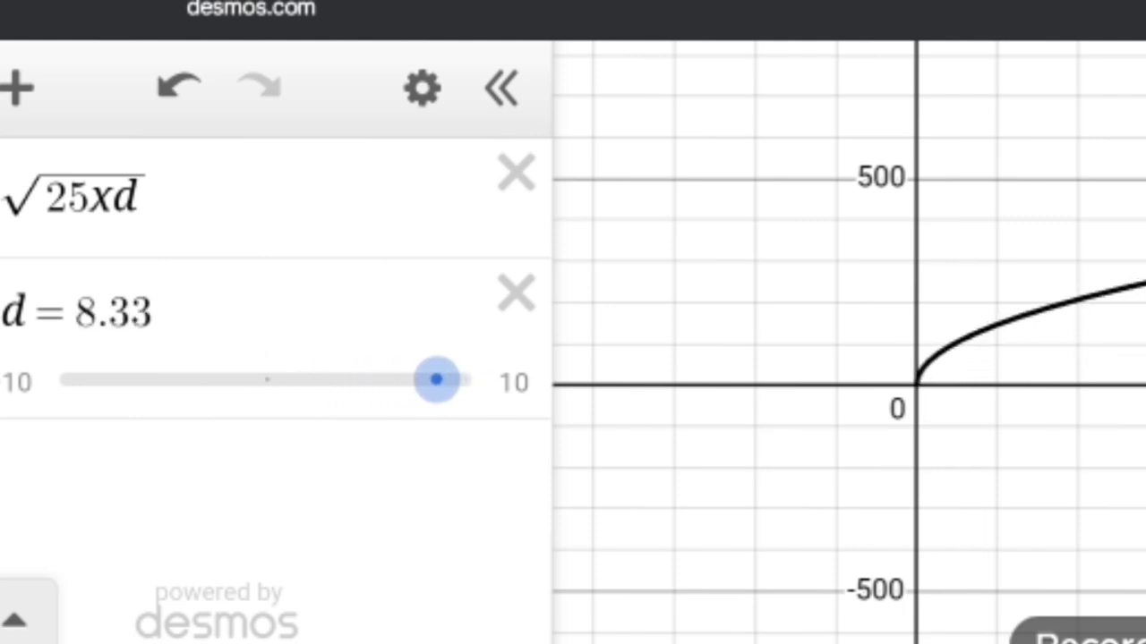
pyautogui.moveTo(436, 381); pyautogui.dragTo(233, 380)
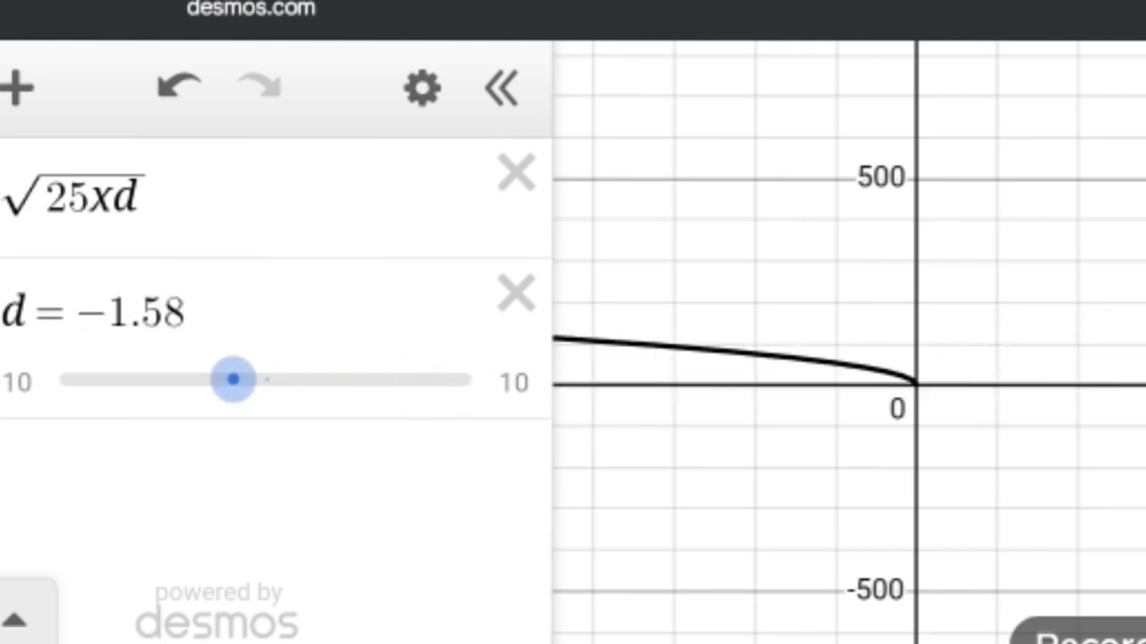
pyautogui.moveTo(232, 380); pyautogui.dragTo(89, 379)
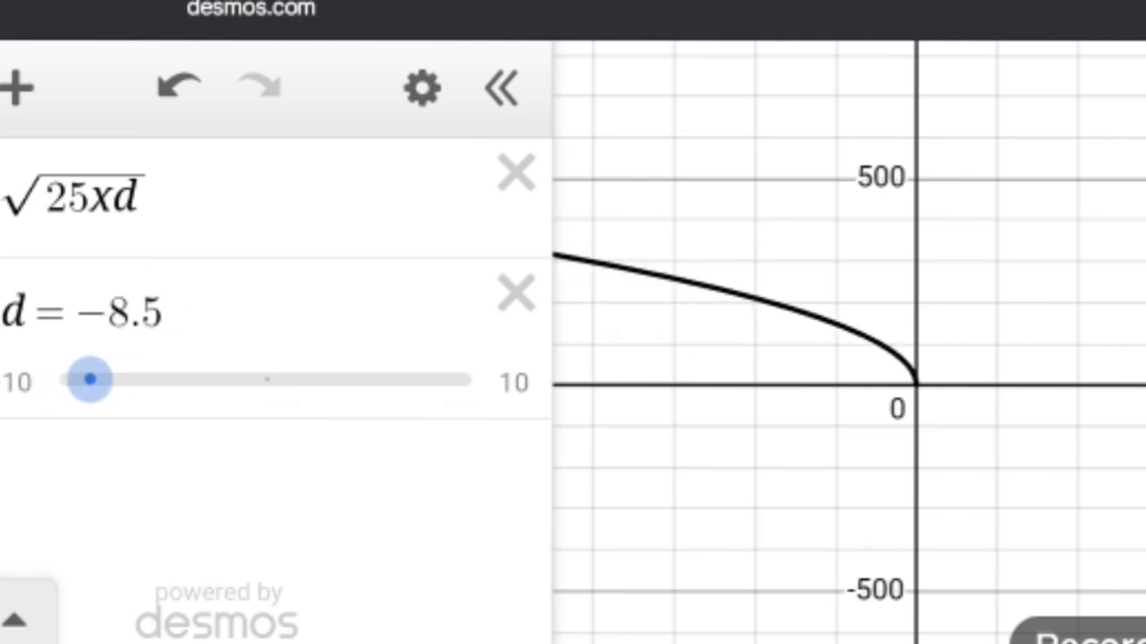
pyautogui.click(90, 379)
pyautogui.write(' 6')
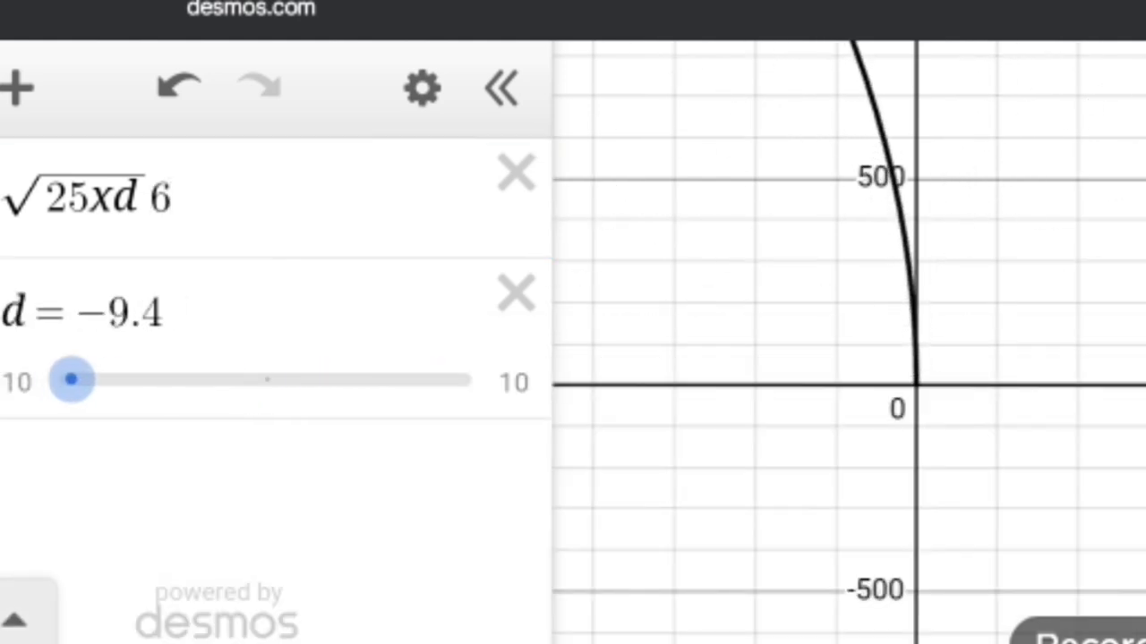
# Raise d from −9.4 to about 9.2, moving the root curve right of the origin.
pyautogui.moveTo(72, 381); pyautogui.dragTo(148, 380)
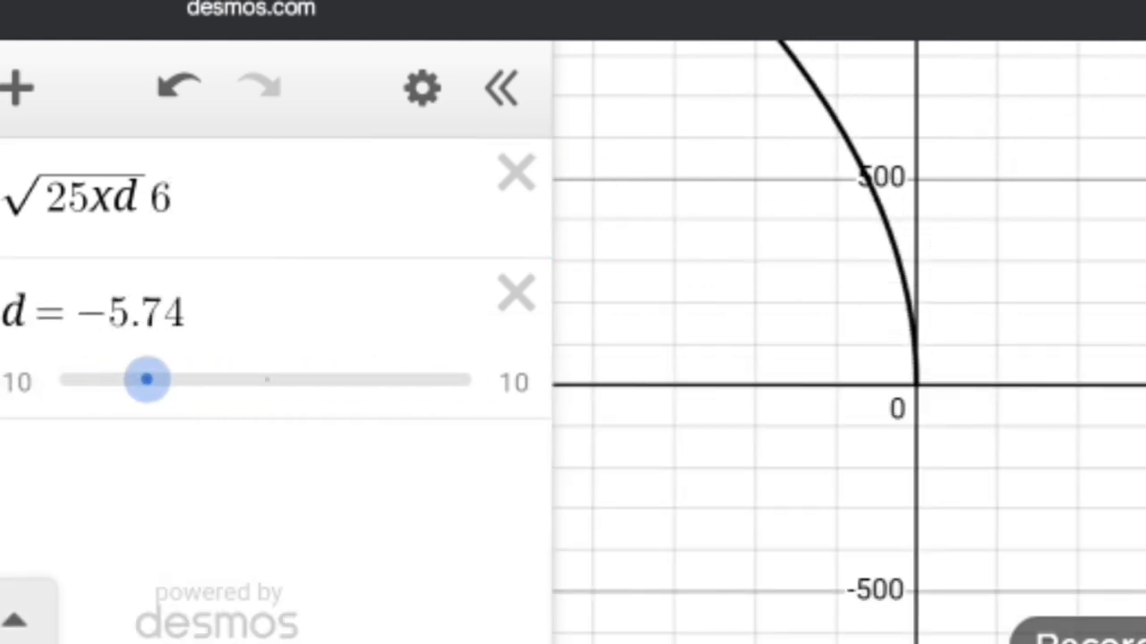
pyautogui.moveTo(148, 380); pyautogui.dragTo(257, 379)
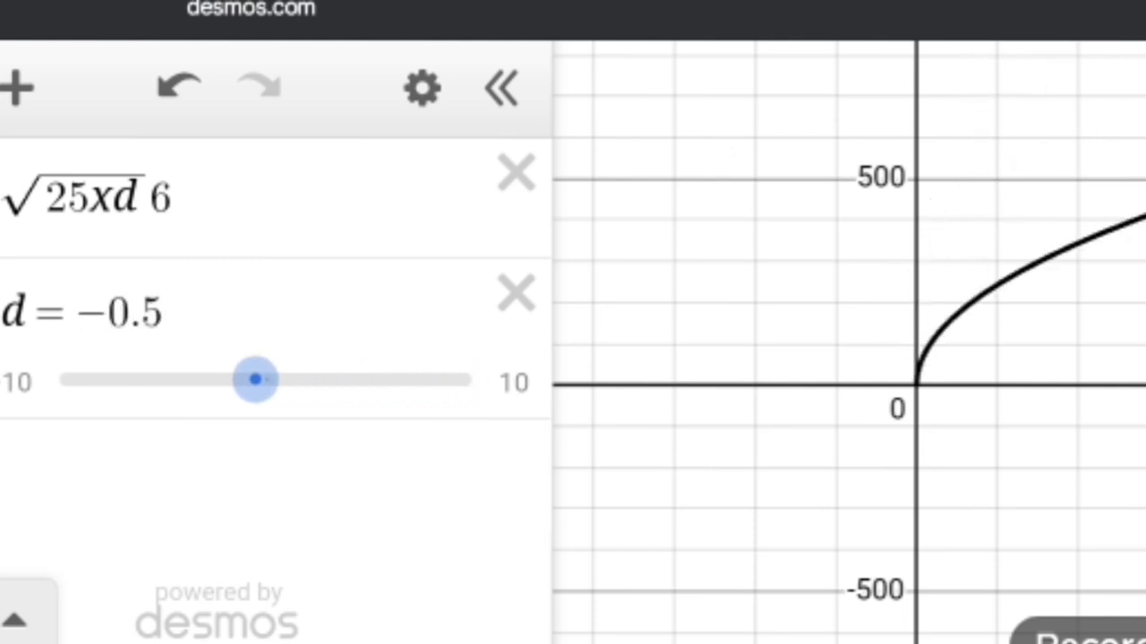
pyautogui.moveTo(257, 379); pyautogui.dragTo(368, 380)
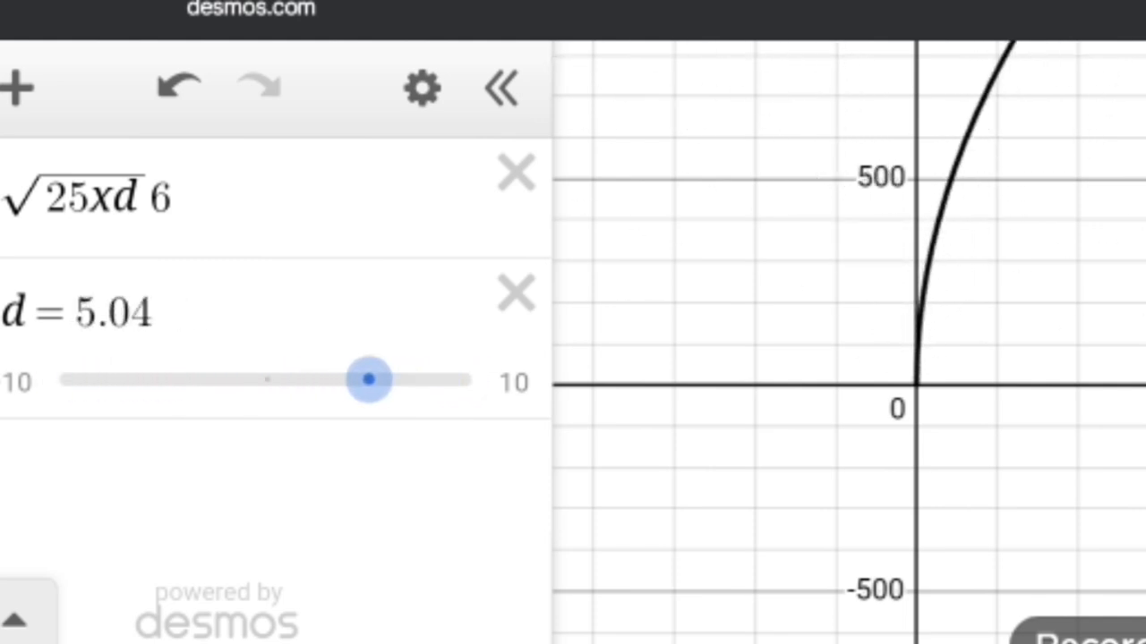
pyautogui.moveTo(368, 380); pyautogui.dragTo(455, 379)
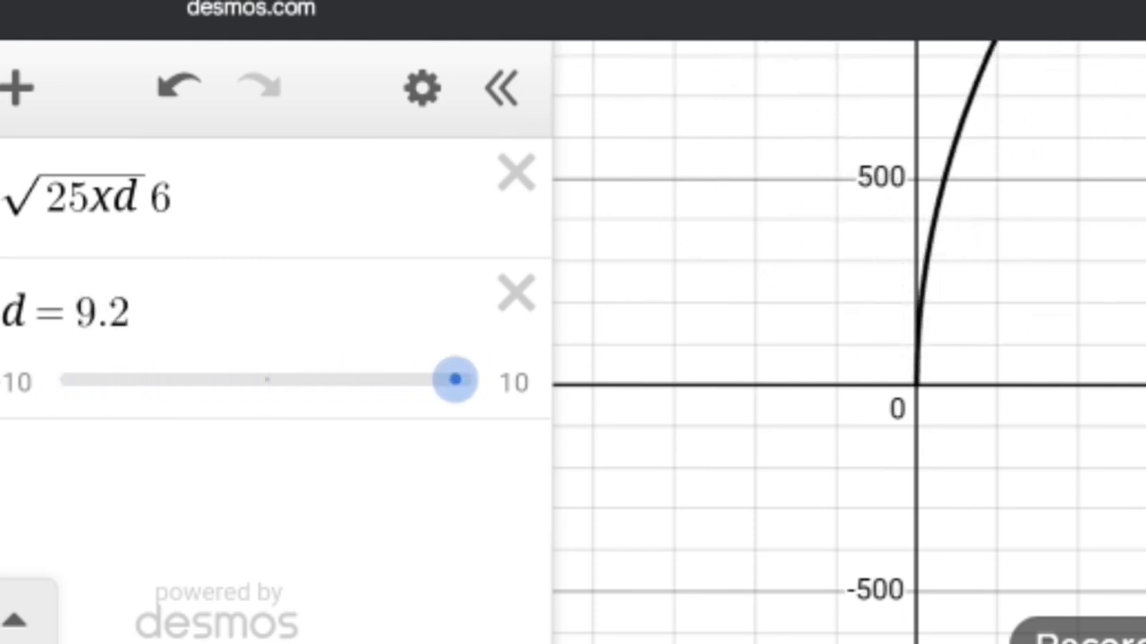
pyautogui.moveTo(455, 380); pyautogui.dragTo(342, 380)
pyautogui.write('6')
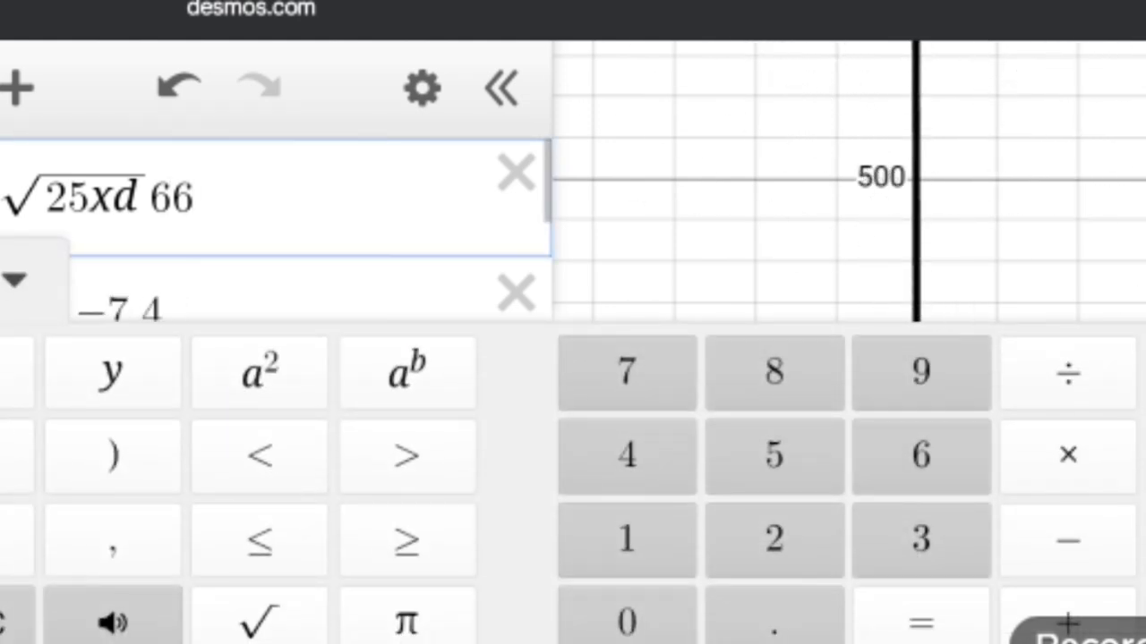
# Delete the extra 6 and enter 2, making the expression √(25xd)·2.
pyautogui.press('Backspace')
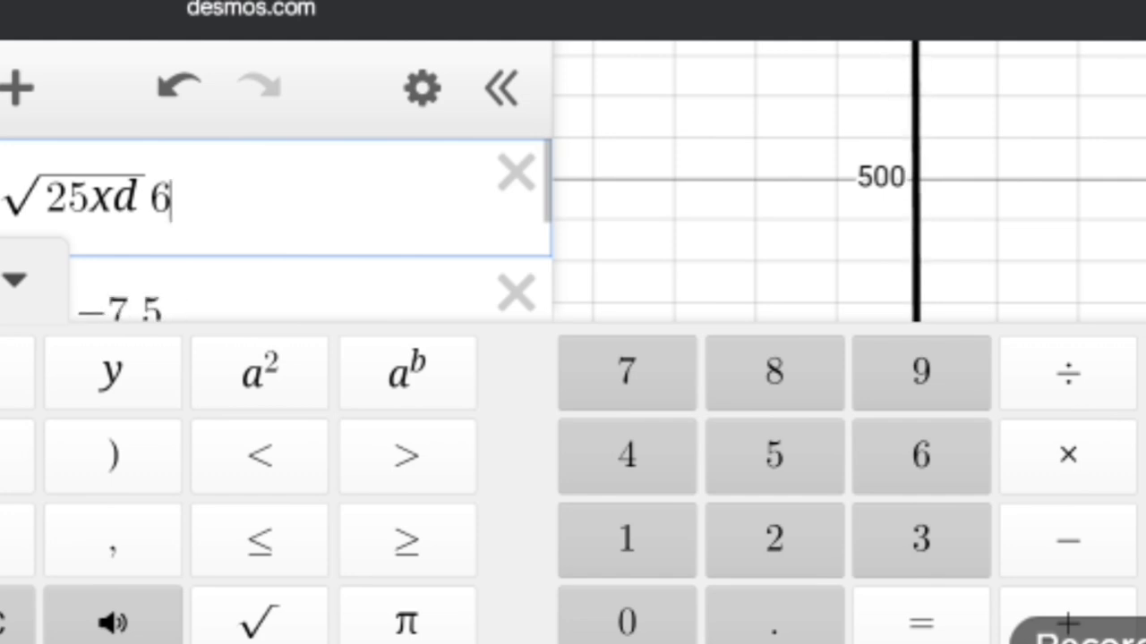
pyautogui.click(774, 539)
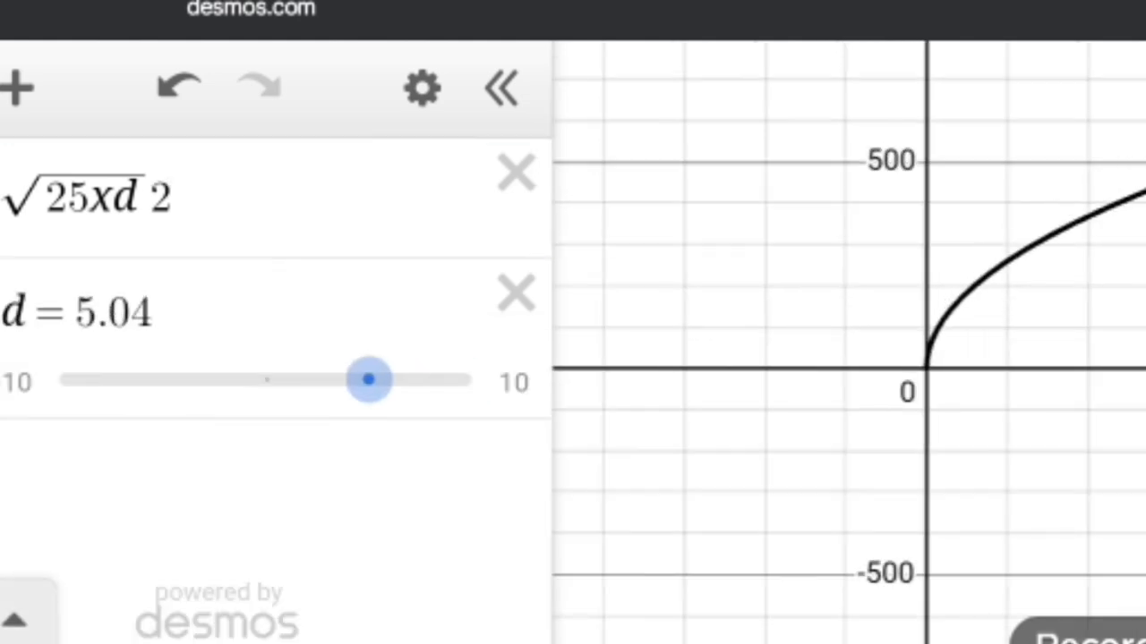
# Sweep d from 10 down to −10 and back to about 1.54, flipping the curve.
pyautogui.moveTo(370, 380); pyautogui.dragTo(472, 380)
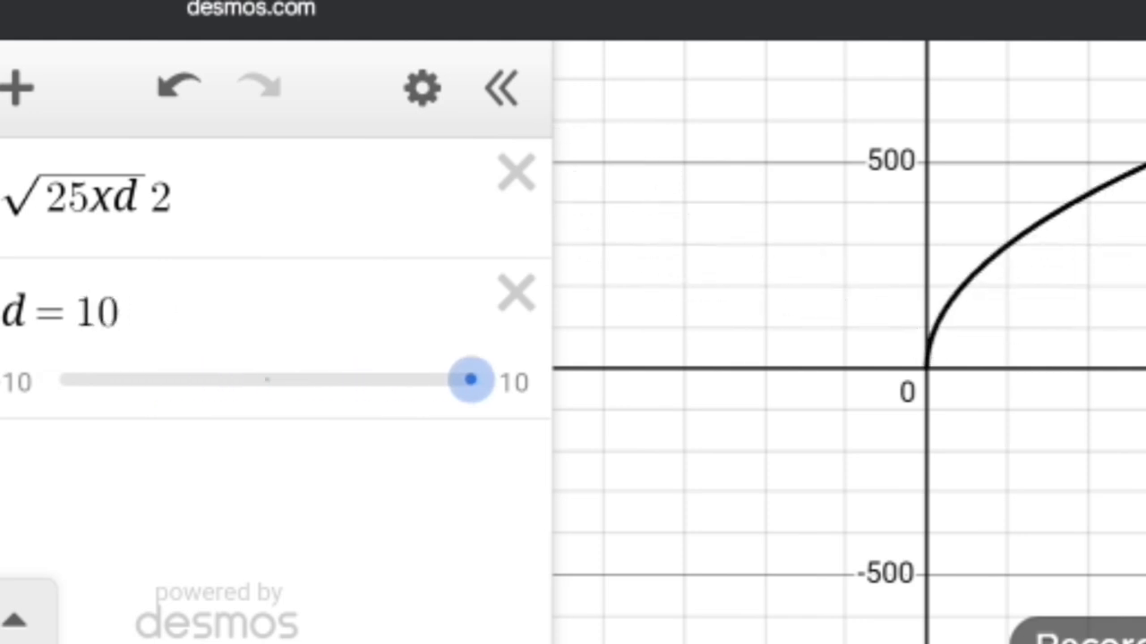
pyautogui.moveTo(472, 379); pyautogui.dragTo(384, 380)
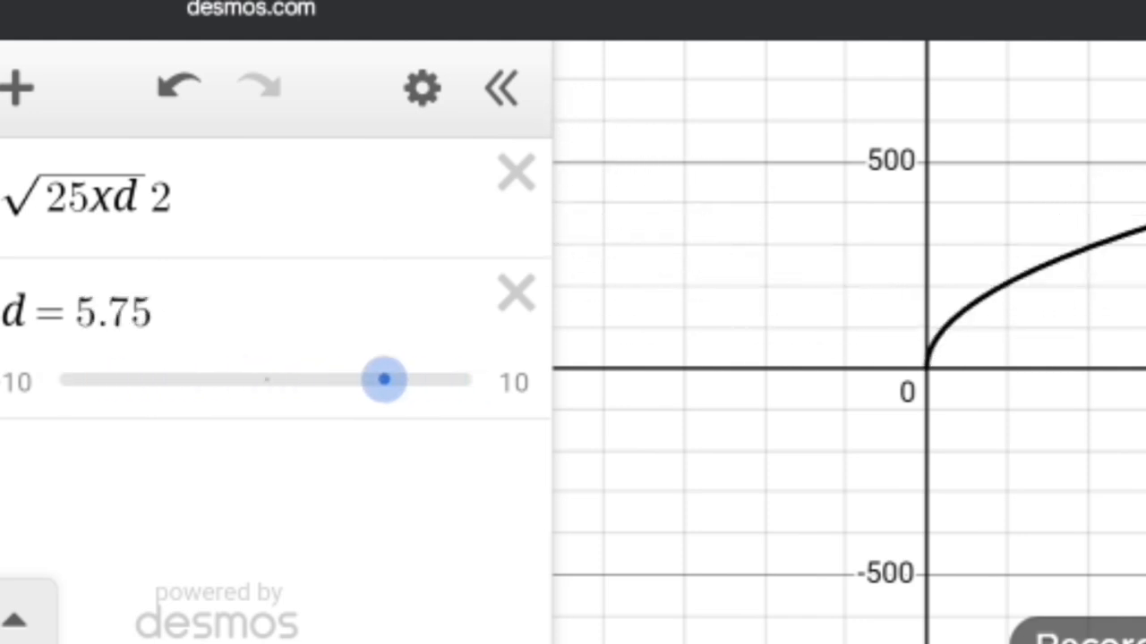
pyautogui.moveTo(385, 379); pyautogui.dragTo(272, 379)
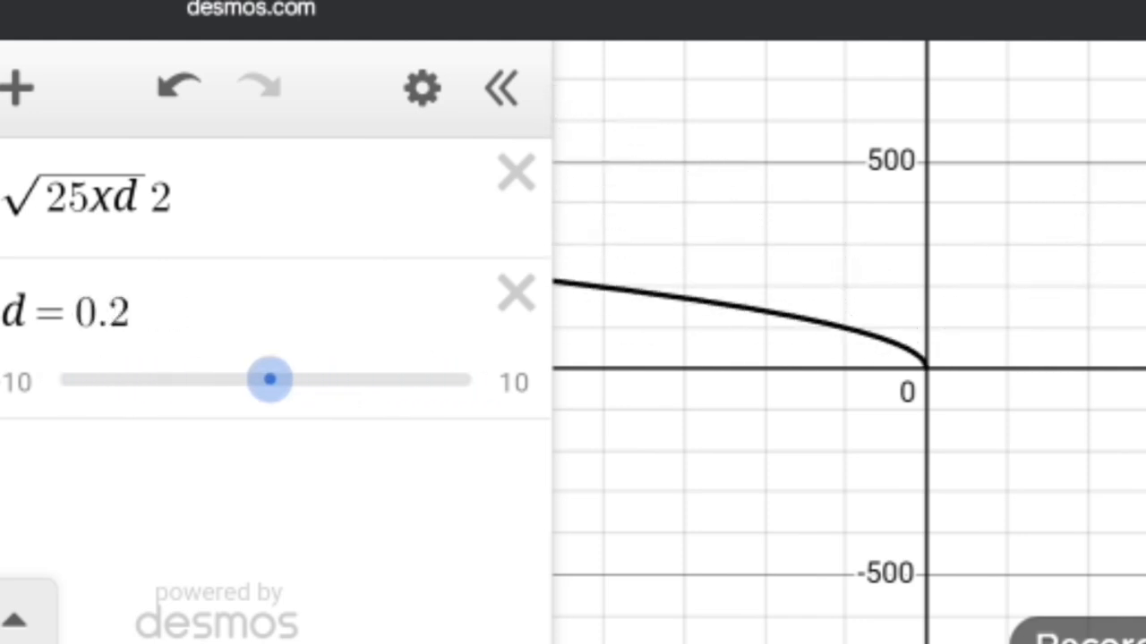
pyautogui.moveTo(270, 379); pyautogui.dragTo(161, 379)
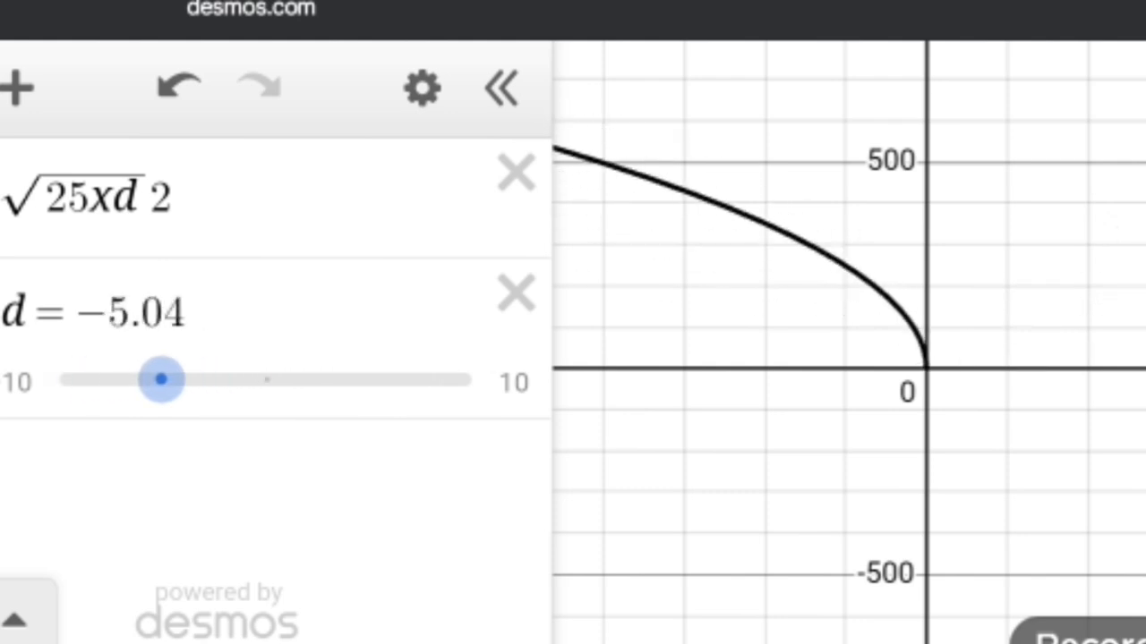
pyautogui.moveTo(161, 379); pyautogui.dragTo(60, 380)
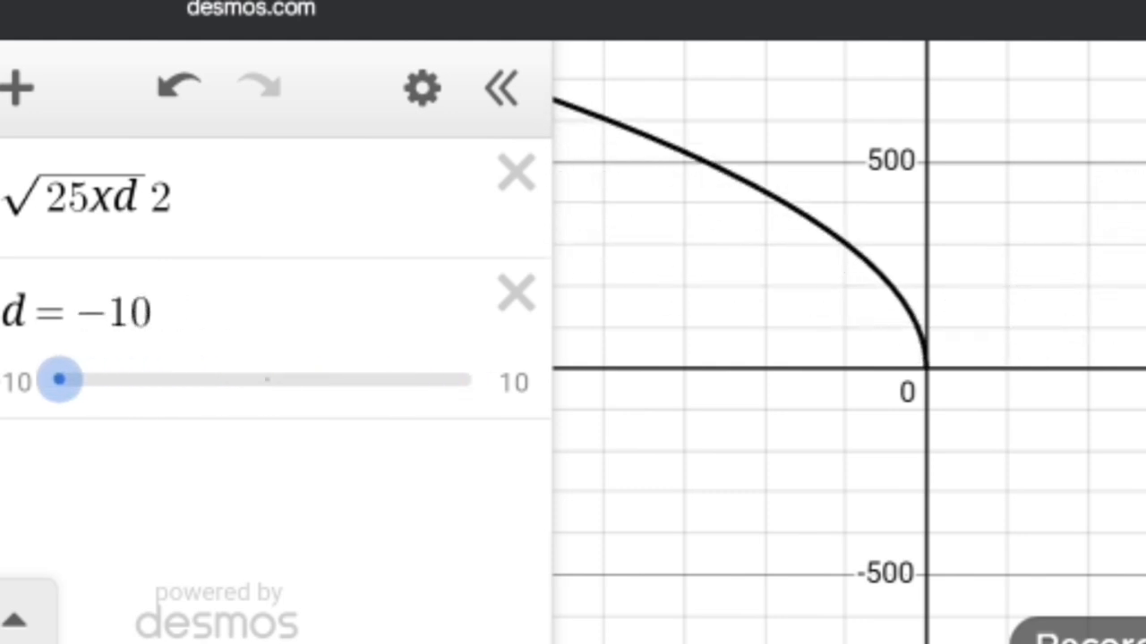
pyautogui.moveTo(59, 380); pyautogui.dragTo(166, 381)
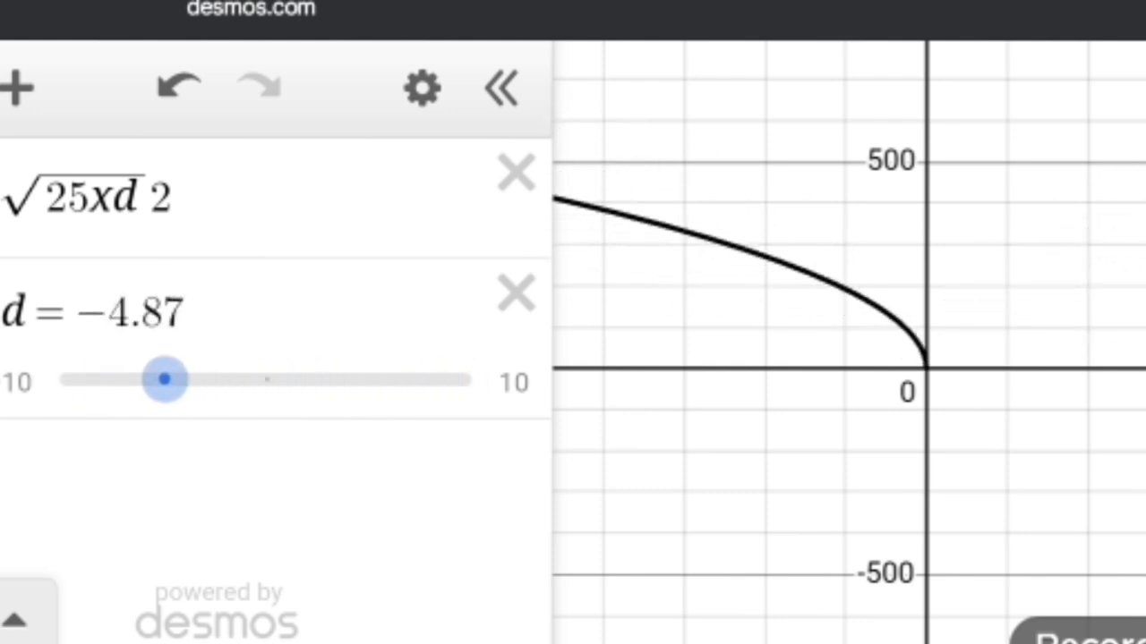
pyautogui.moveTo(166, 380); pyautogui.dragTo(296, 379)
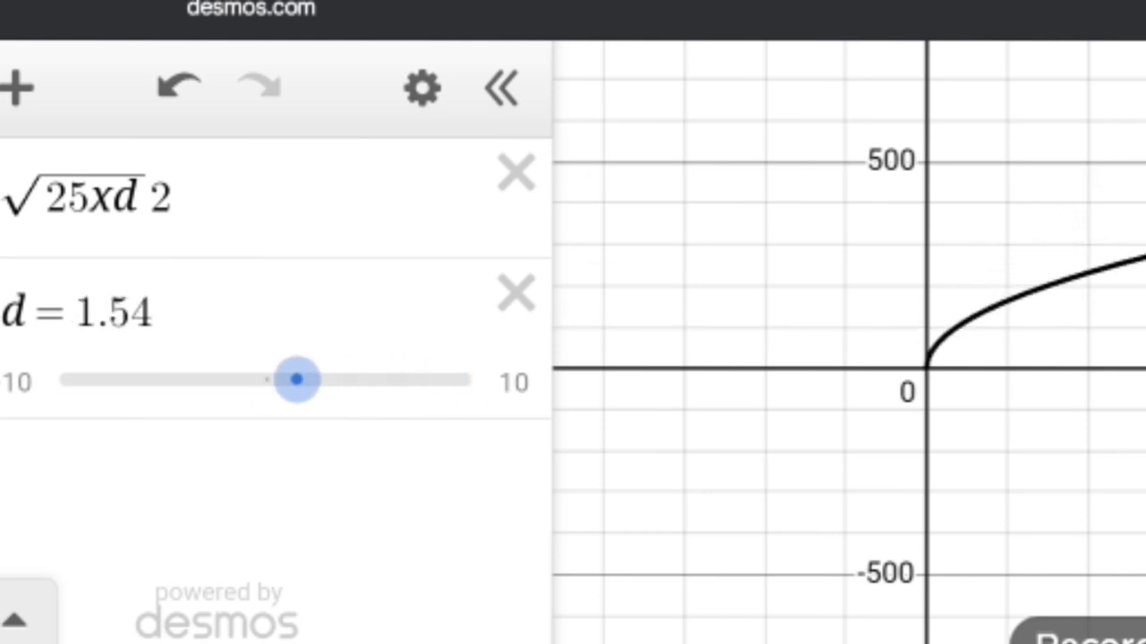